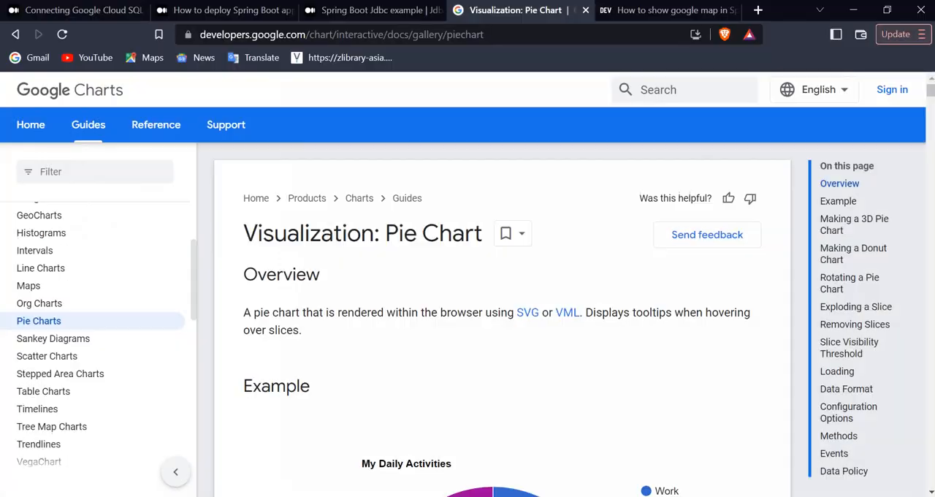
# Browse the dev.to article on showing a Google map in a Spring Boot application.
pyautogui.click(665, 10)
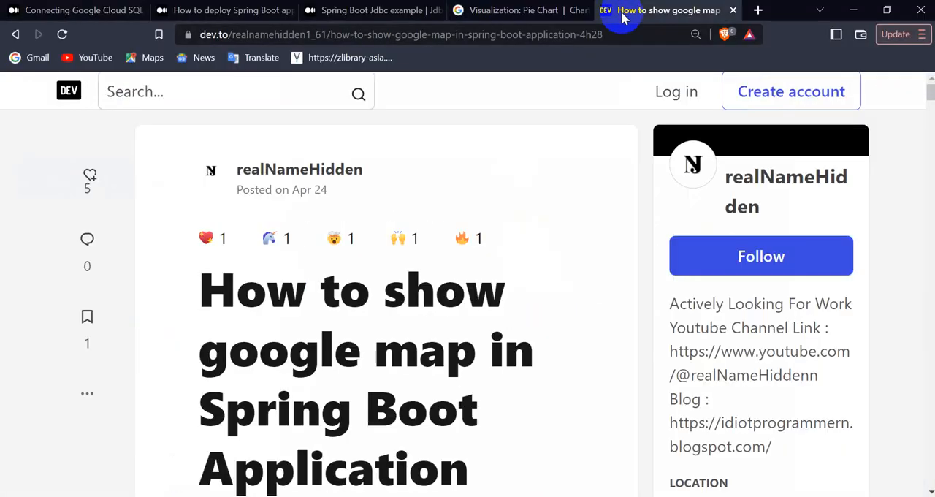
pyautogui.moveTo(506, 273)
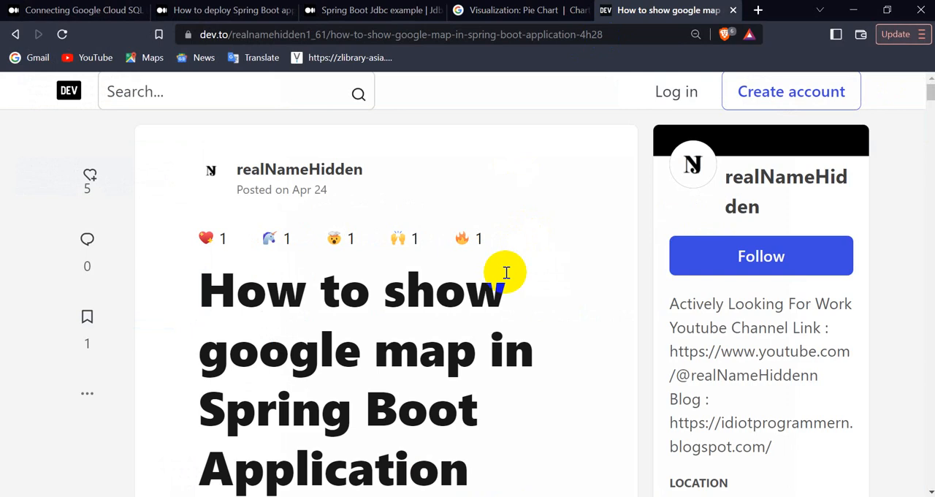
pyautogui.scroll(-3)
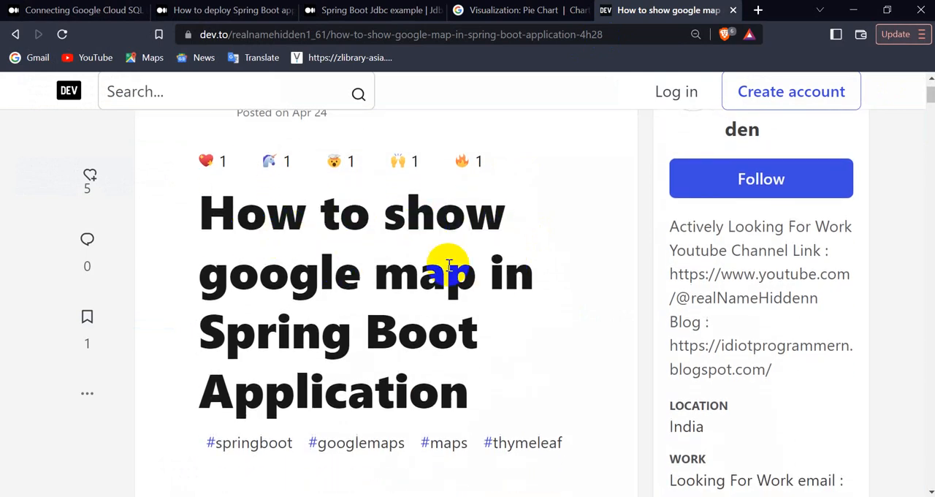
pyautogui.scroll(-3)
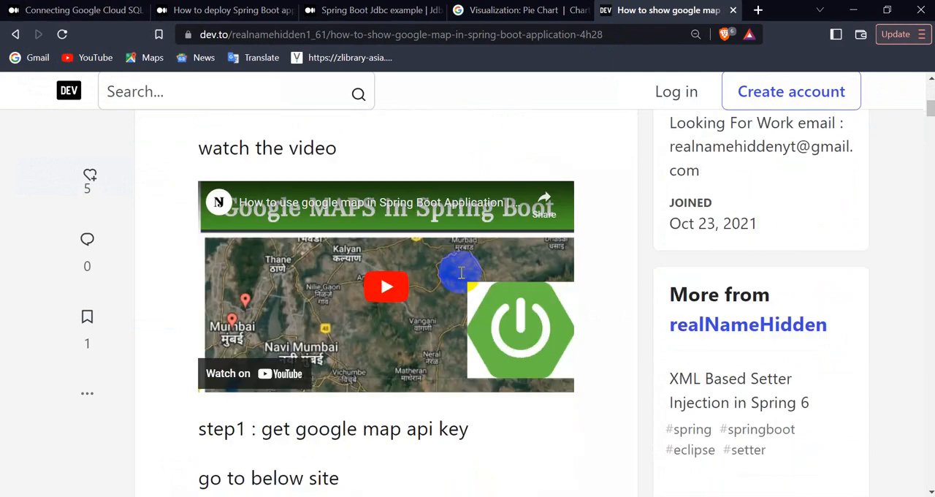
pyautogui.scroll(-3)
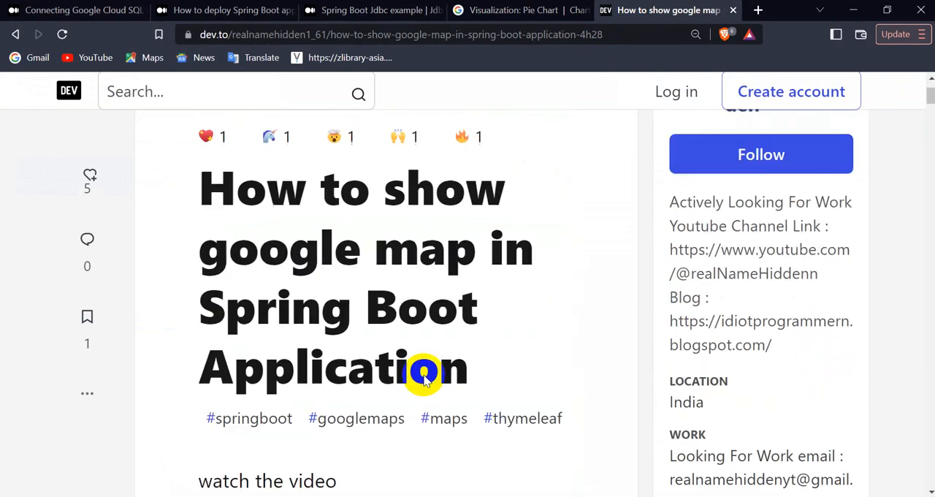
pyautogui.scroll(-3)
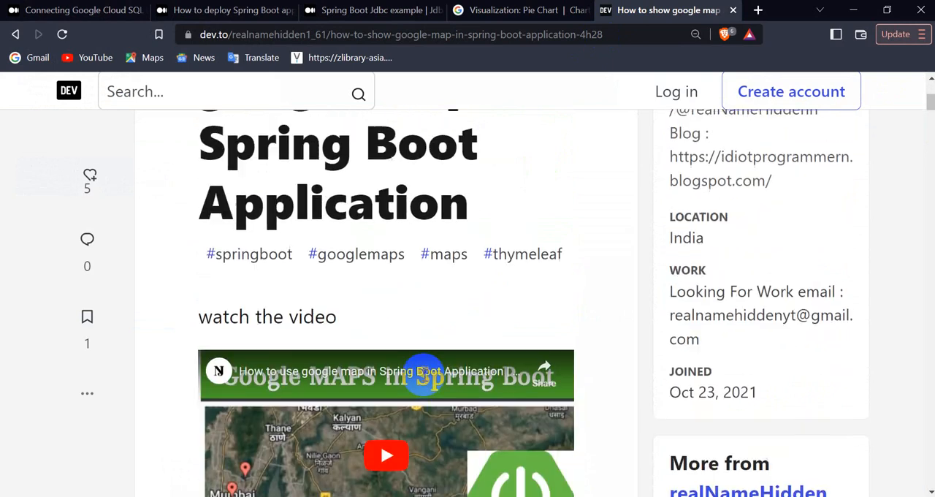
pyautogui.scroll(-3)
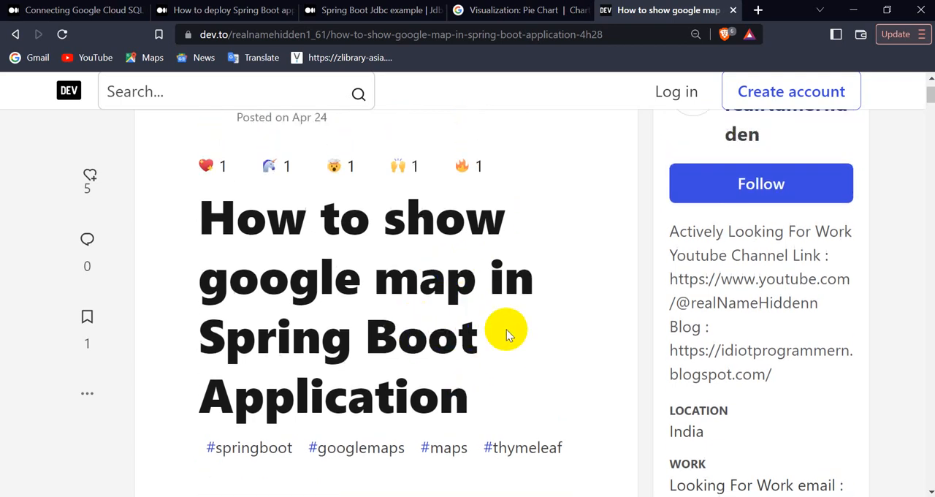
# Review the Pie Chart guide's My Daily Activities example and its source code.
pyautogui.click(514, 11)
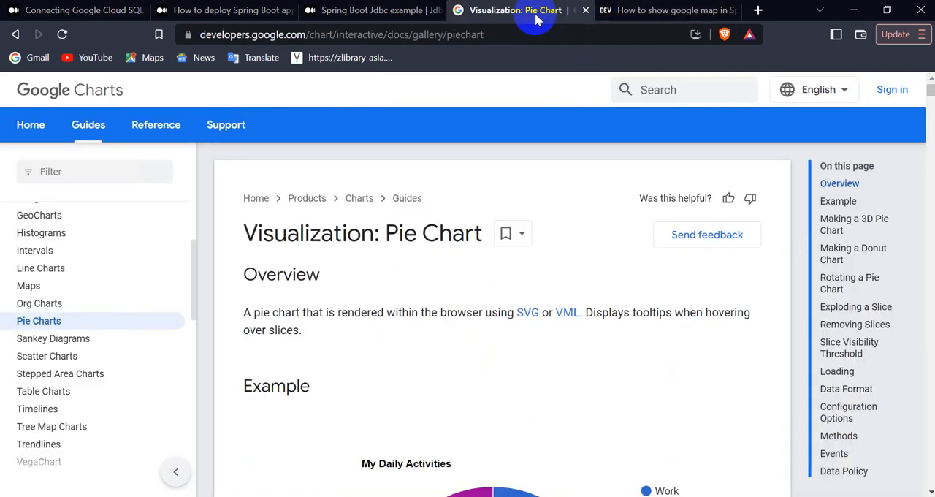
pyautogui.scroll(-3)
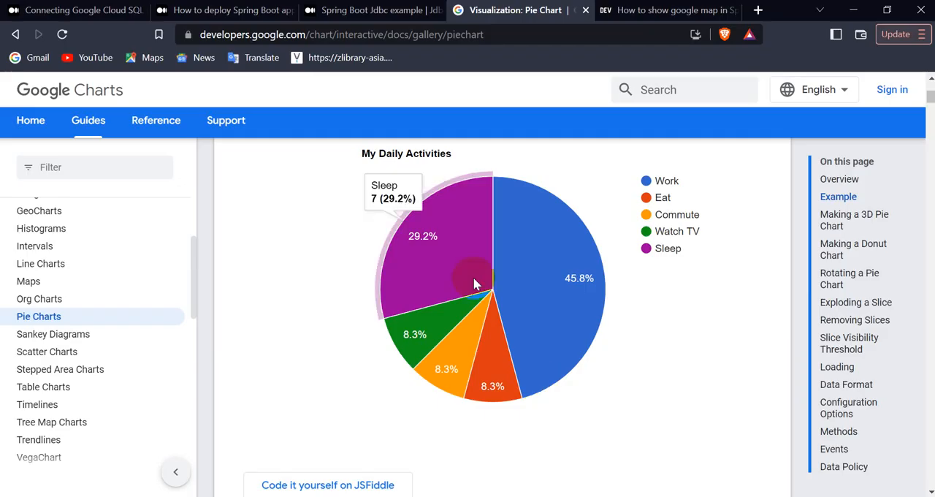
pyautogui.scroll(-3)
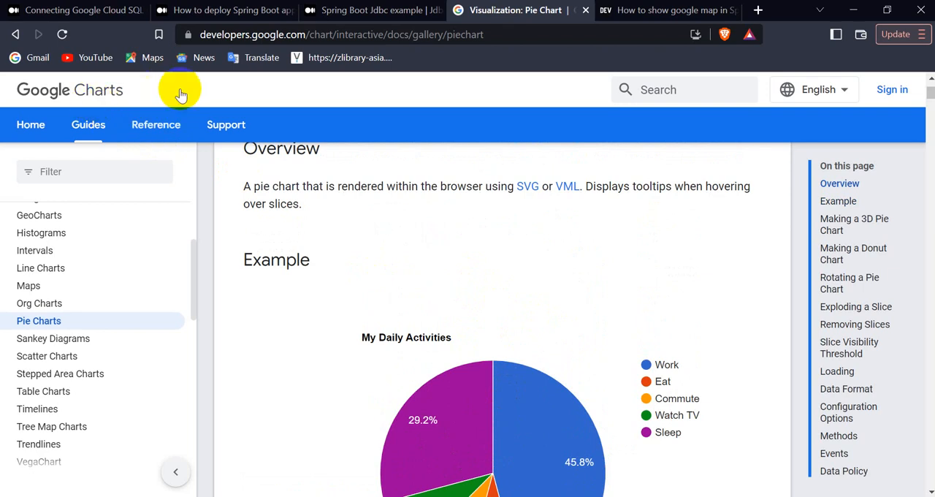
pyautogui.scroll(-3)
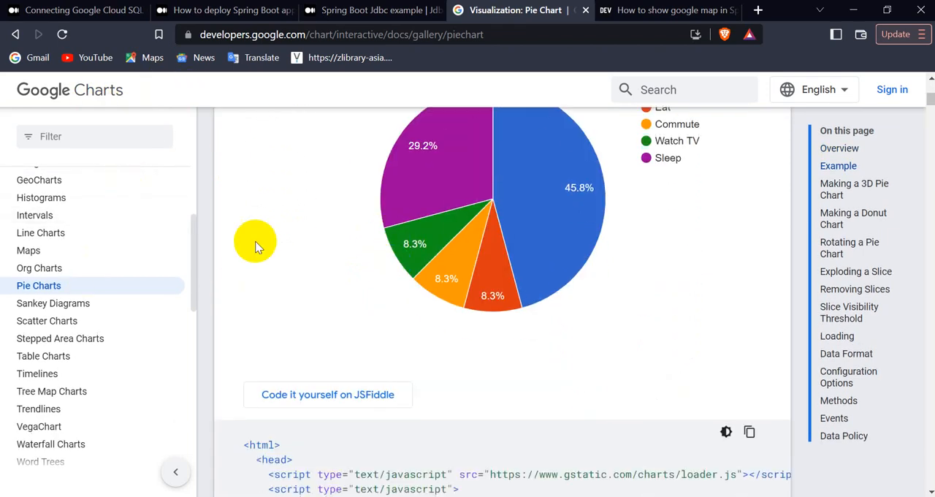
pyautogui.scroll(-3)
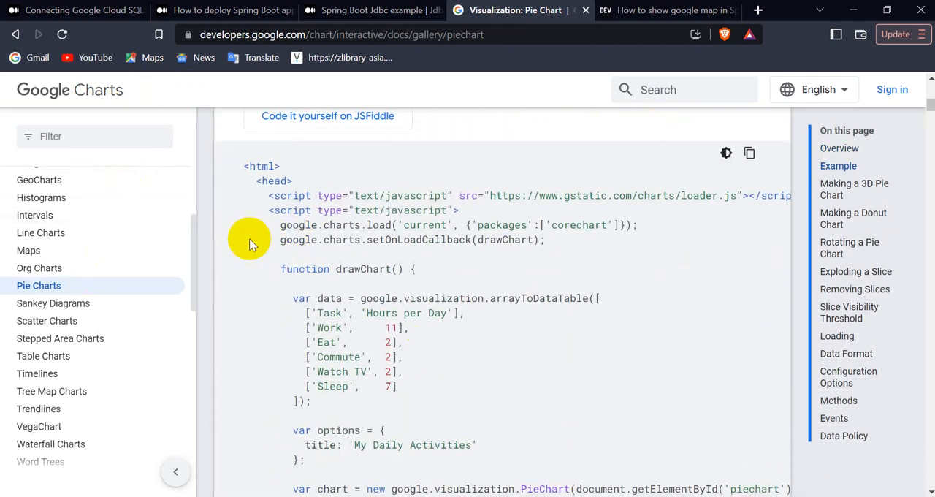
pyautogui.scroll(-3)
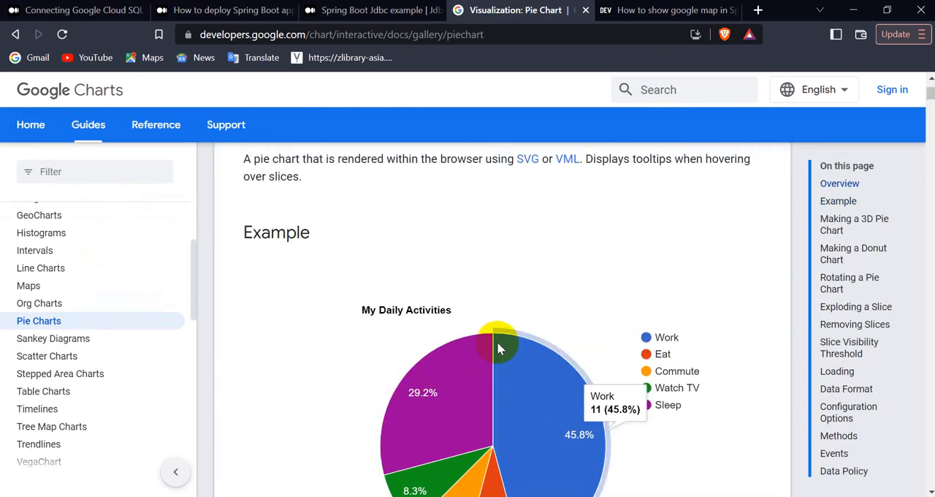
pyautogui.scroll(-3)
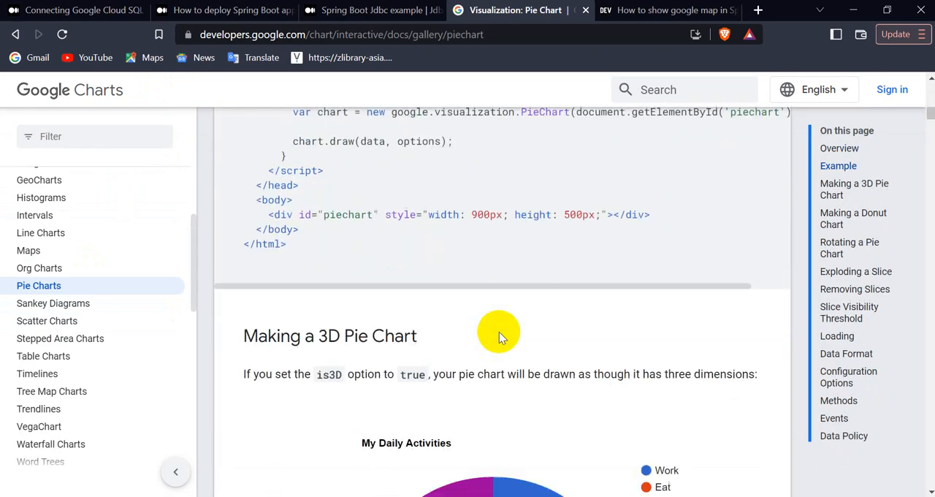
pyautogui.scroll(-3)
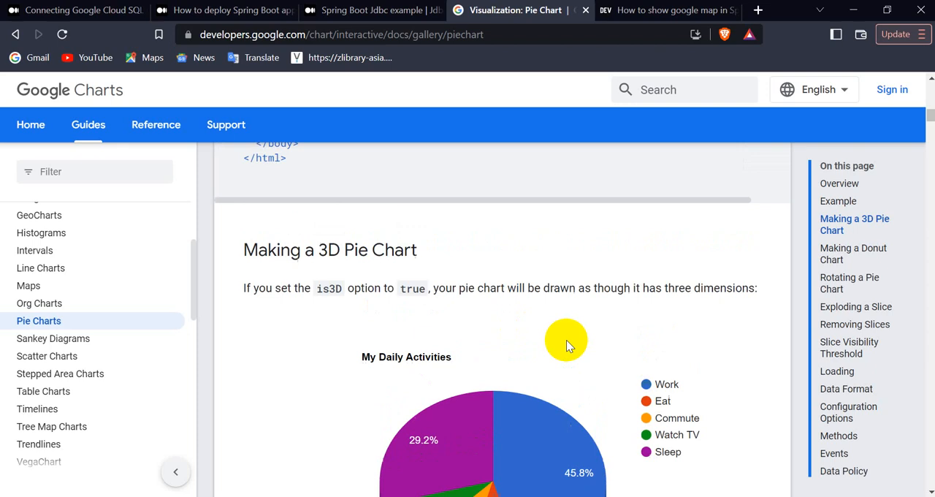
pyautogui.scroll(-3)
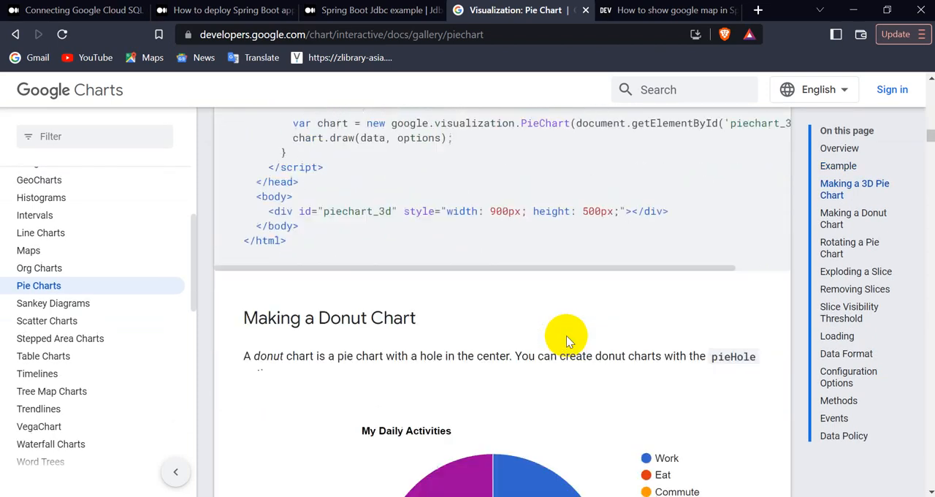
# Continue through the 3D, donut and rotation pie chart sections of the guide.
pyautogui.scroll(-3)
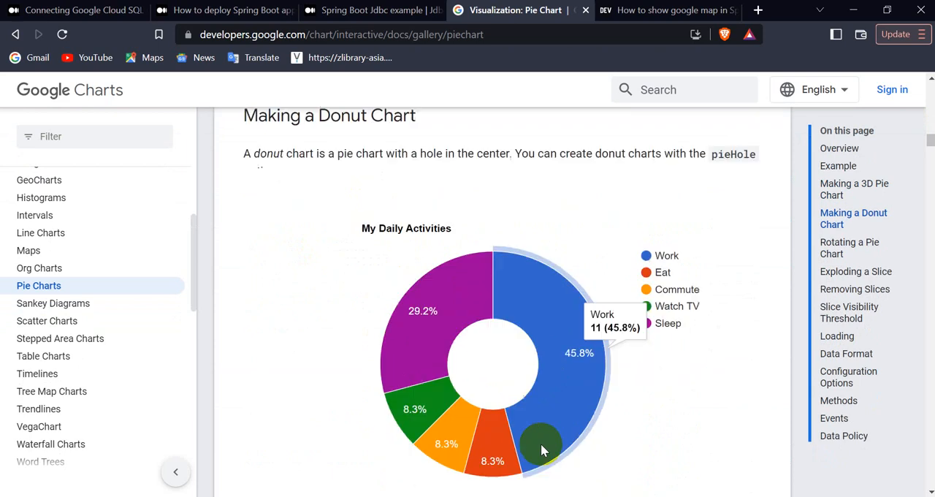
pyautogui.scroll(-3)
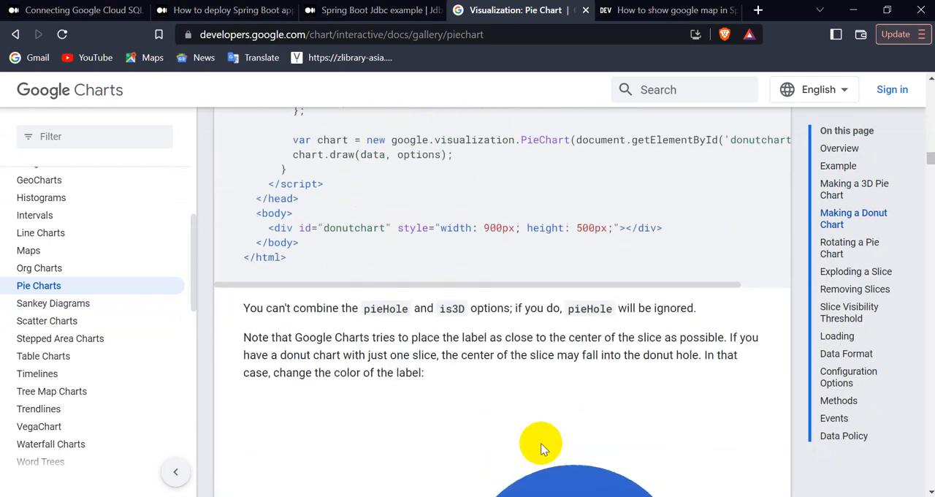
pyautogui.scroll(-3)
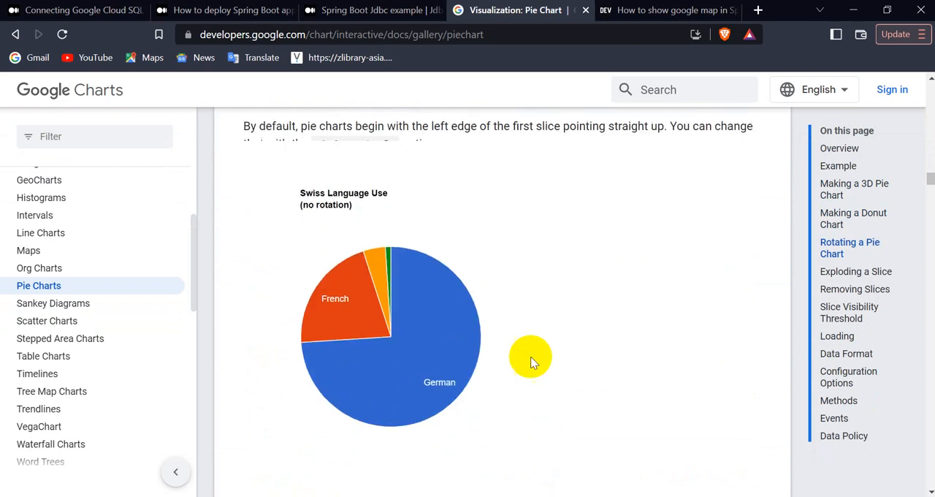
pyautogui.scroll(-3)
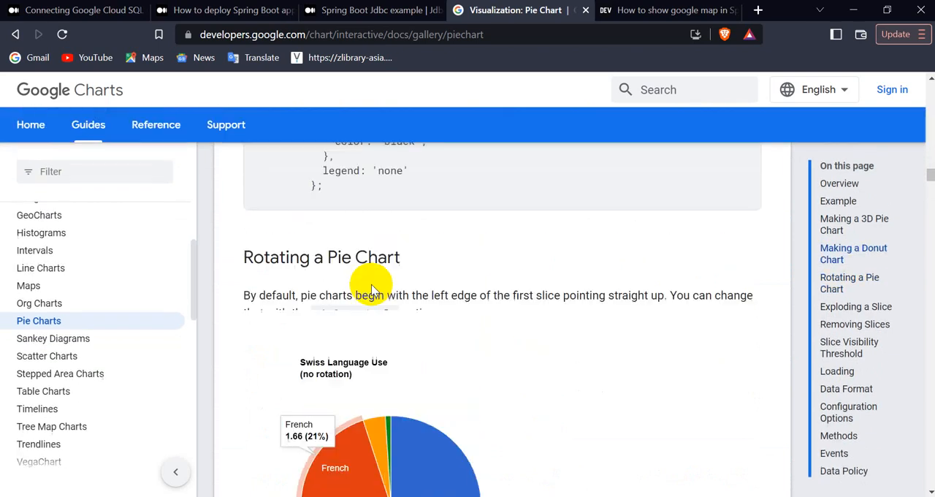
pyautogui.scroll(-3)
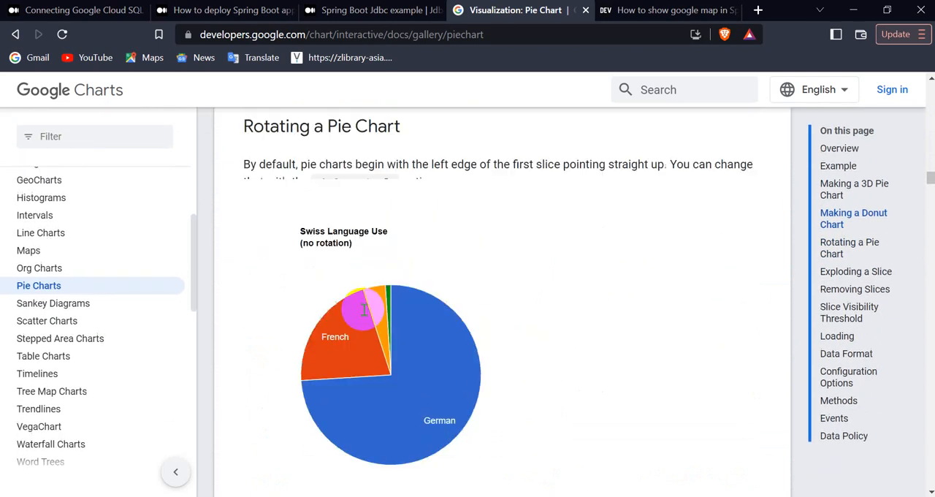
pyautogui.scroll(-3)
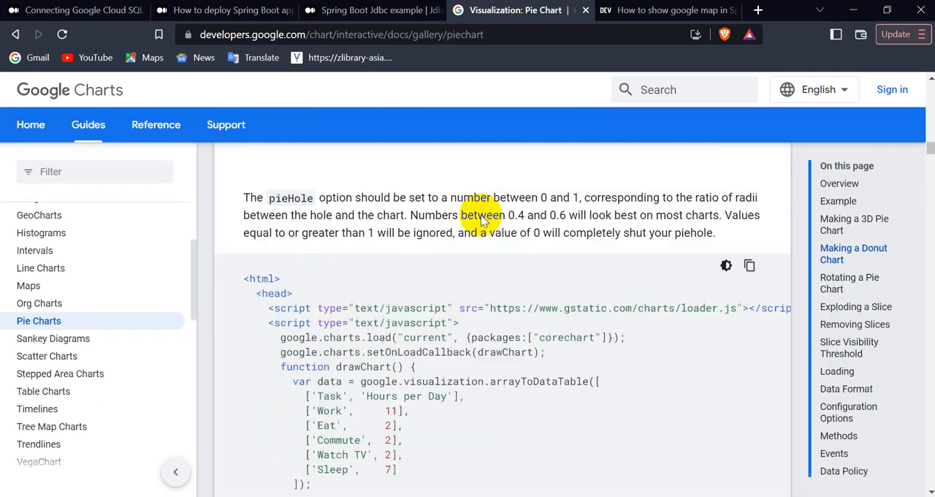
pyautogui.scroll(-3)
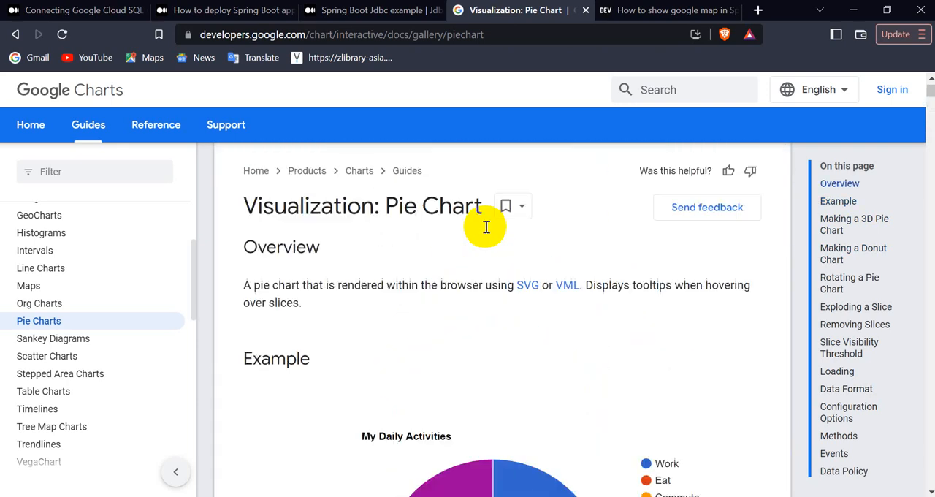
pyautogui.scroll(-3)
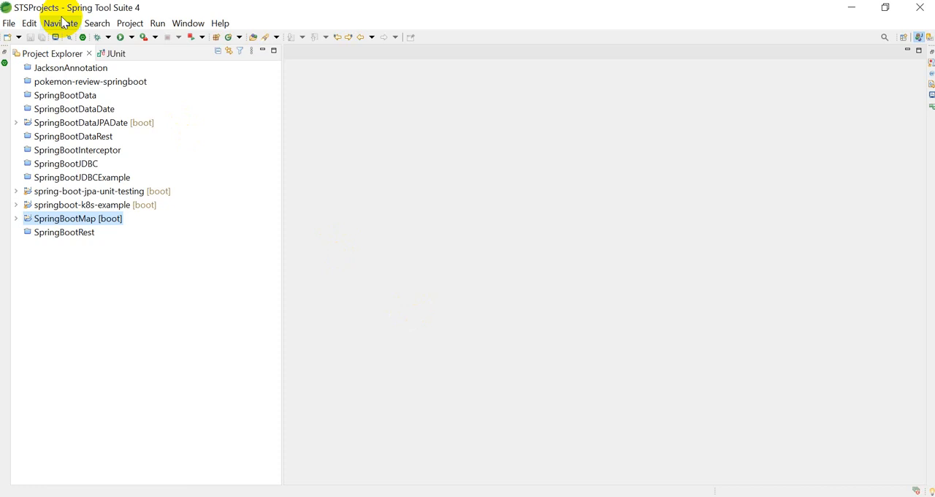
# Begin a Spring Starter Project and name it SpringBootPieChart with the default Maven, Jar, Java 17 settings.
pyautogui.click(9, 23)
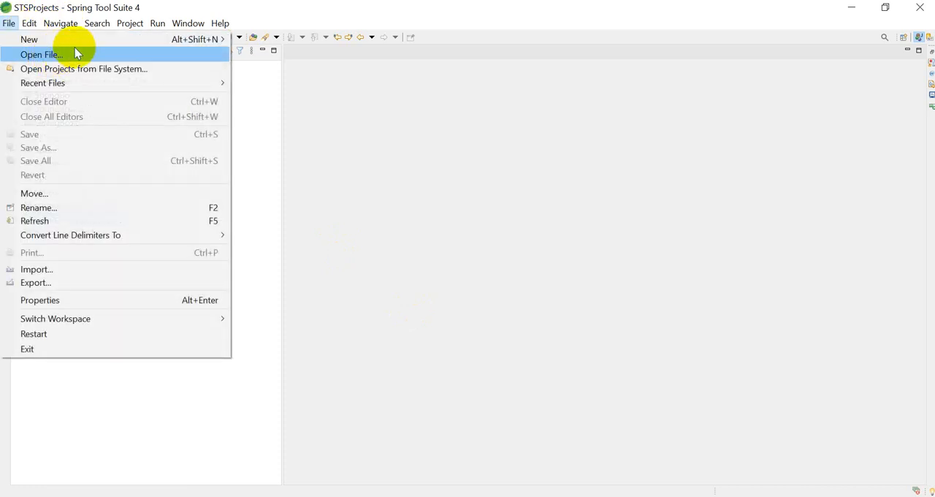
pyautogui.moveTo(29, 38)
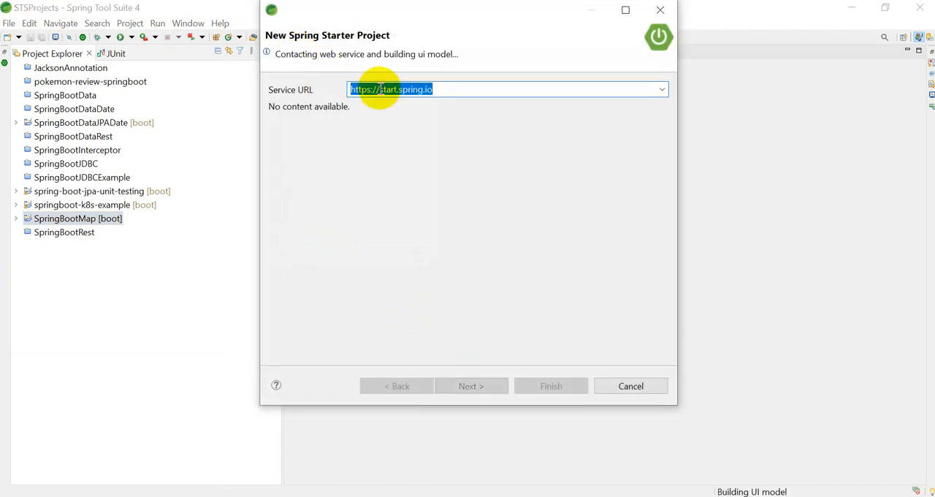
pyautogui.moveTo(454, 136)
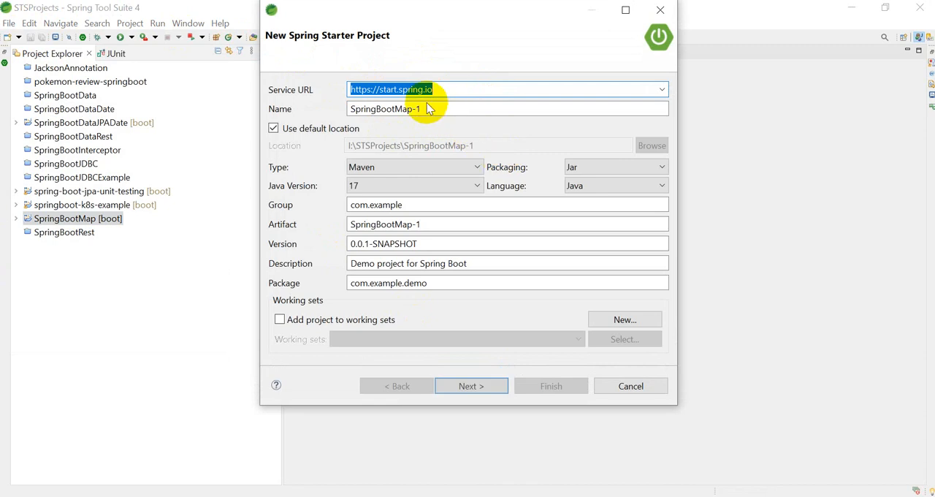
pyautogui.click(431, 108)
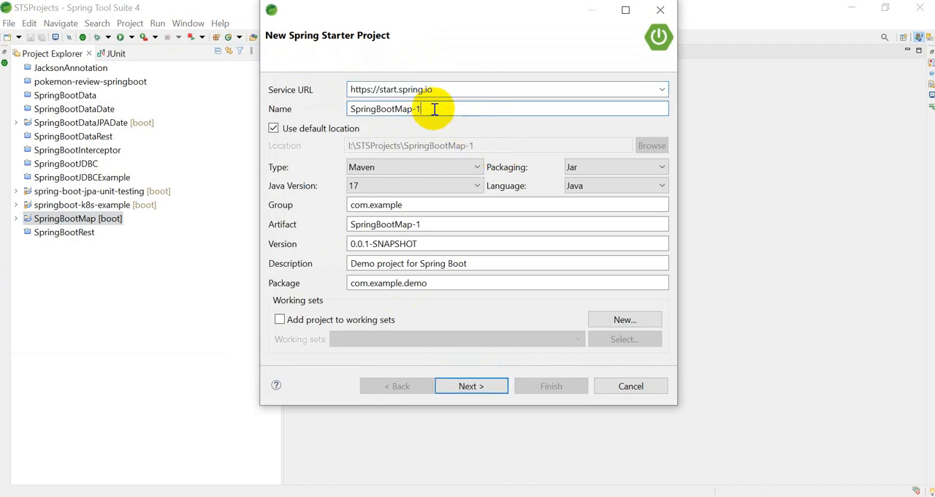
pyautogui.press('BackSpace')
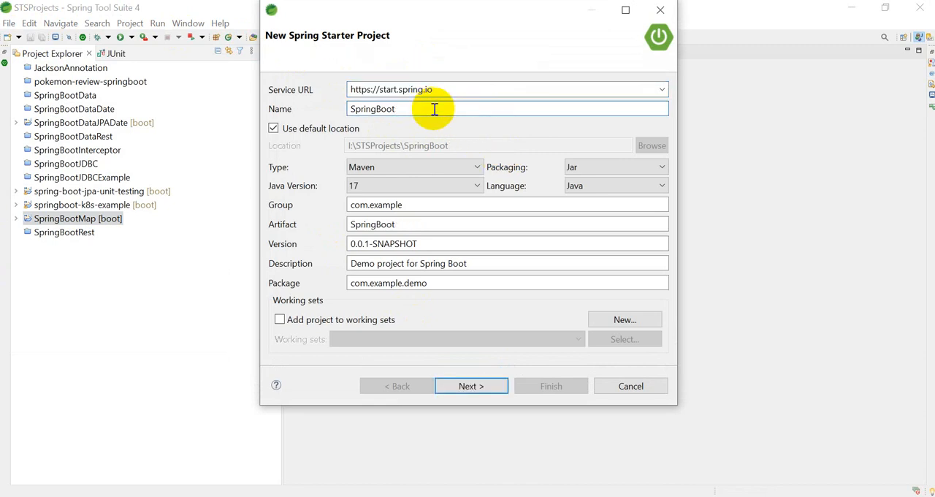
pyautogui.write('PieChart')
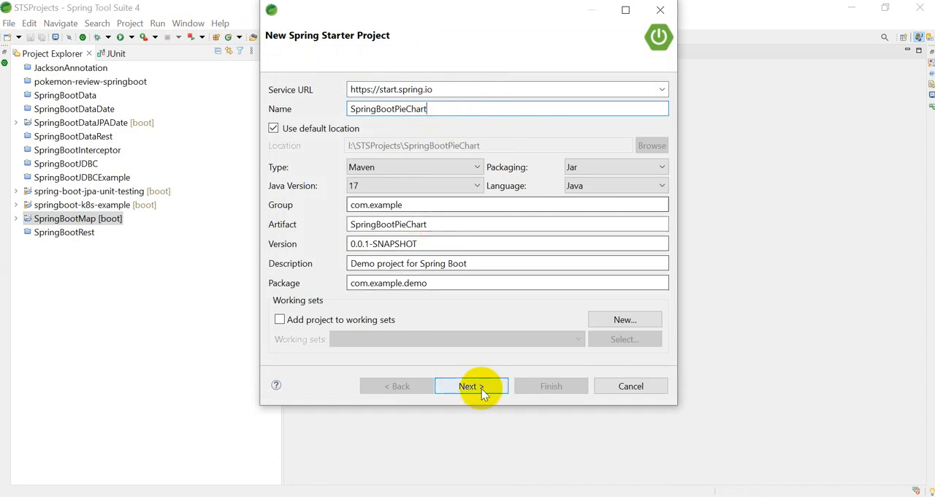
# Select Spring Web as the only dependency and finish creating the project.
pyautogui.click(471, 386)
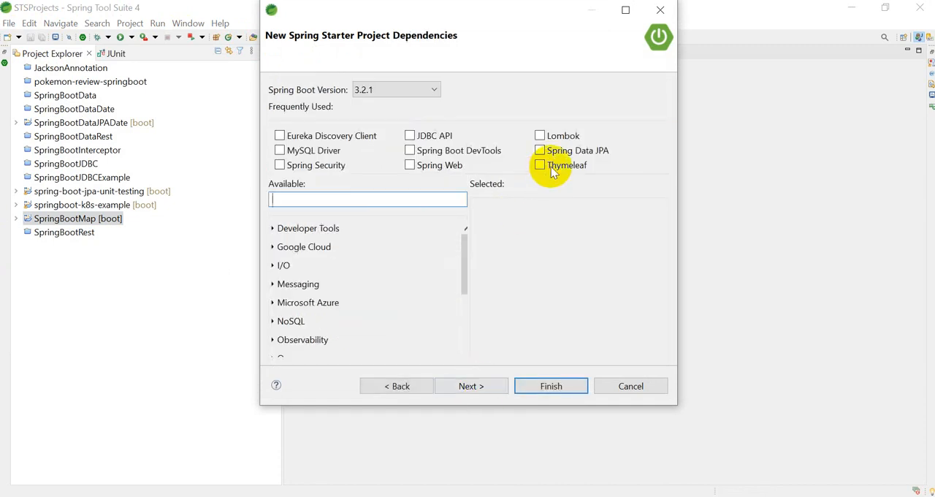
pyautogui.click(409, 164)
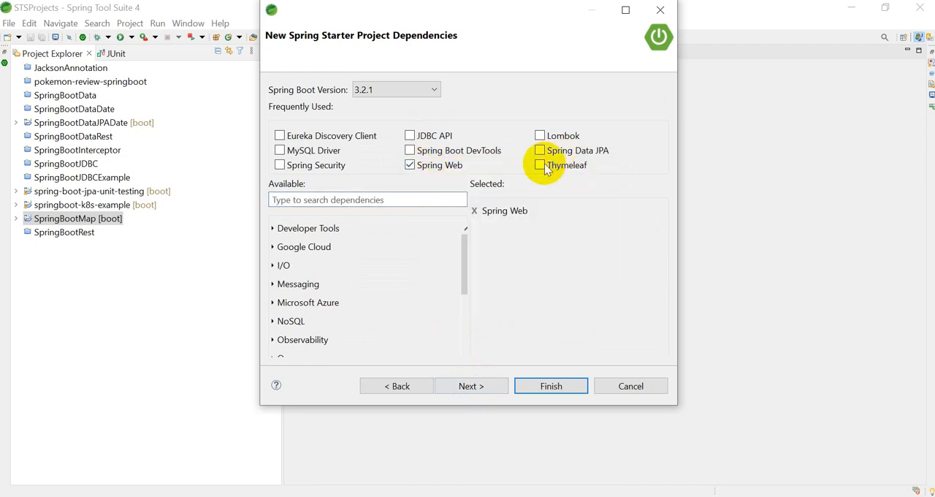
pyautogui.click(471, 386)
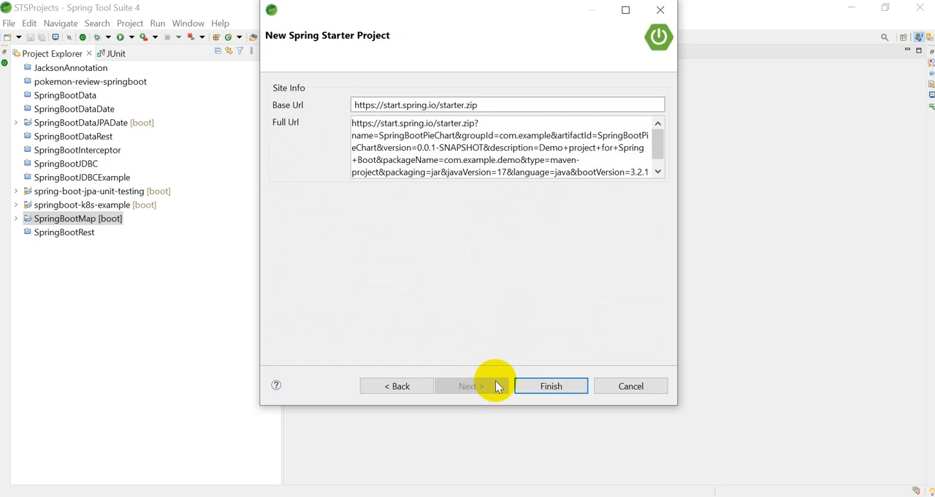
pyautogui.click(551, 385)
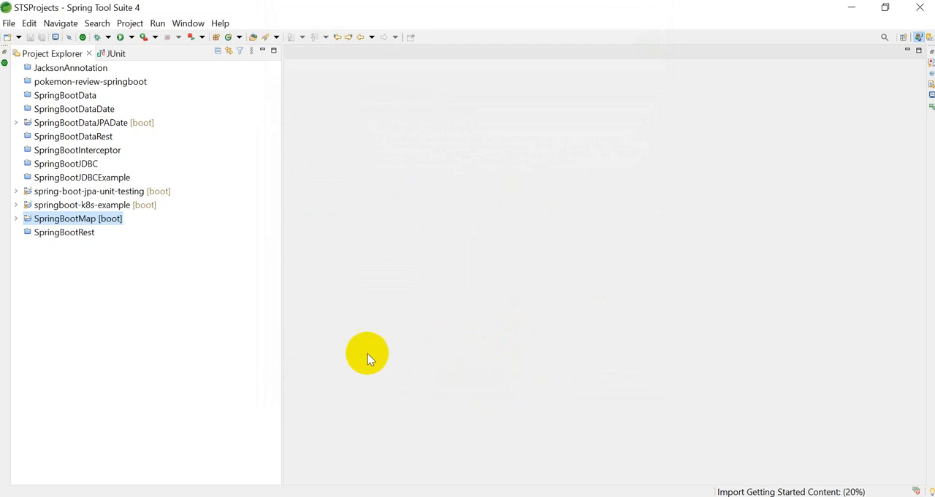
pyautogui.moveTo(292, 293)
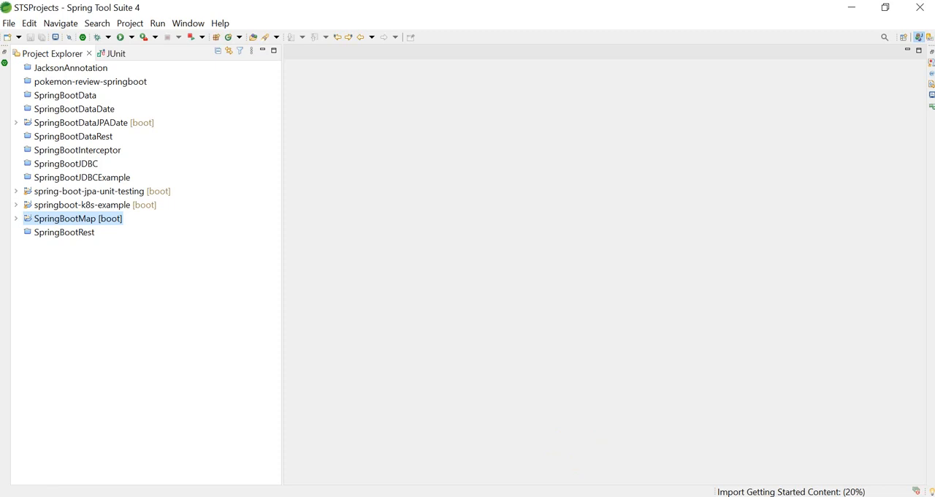
# Expand SpringBootPieChart down to the com.example.demo package under src/main/java.
pyautogui.click(15, 232)
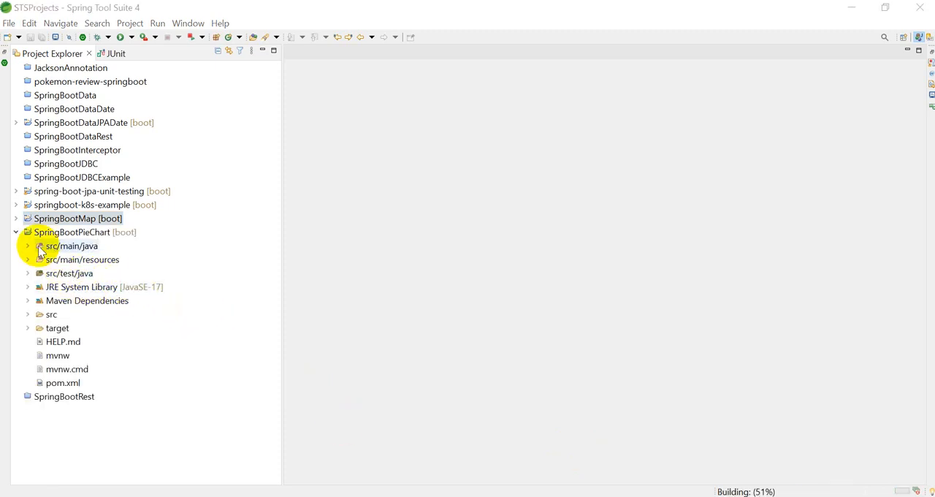
pyautogui.click(28, 246)
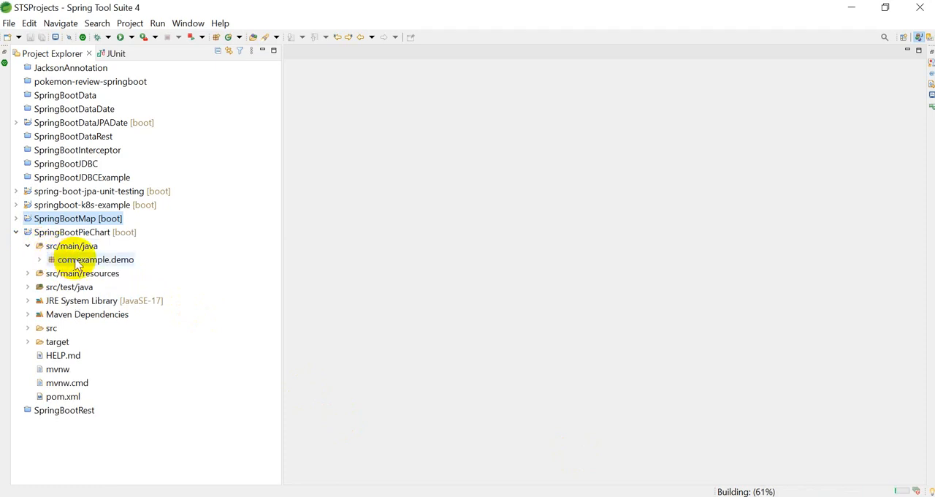
pyautogui.click(95, 260)
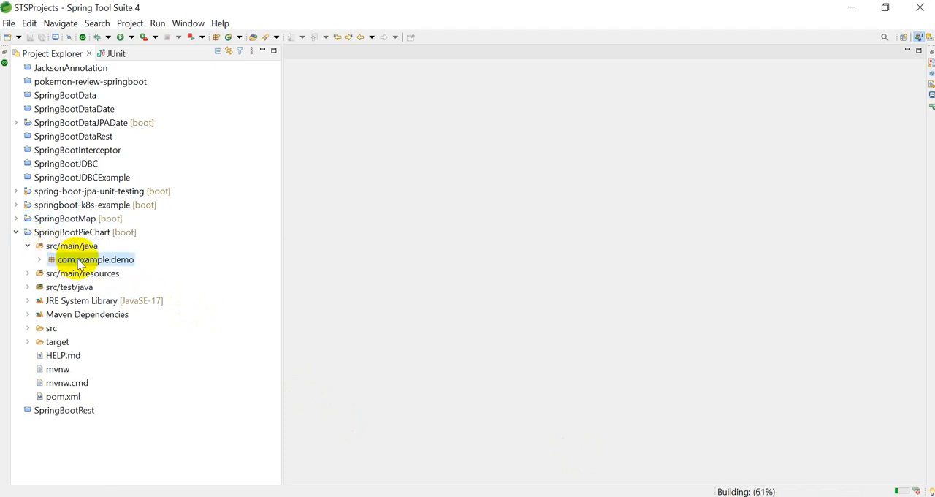
# Create a new package named com.example.demo.controller.
pyautogui.rightClick(95, 260)
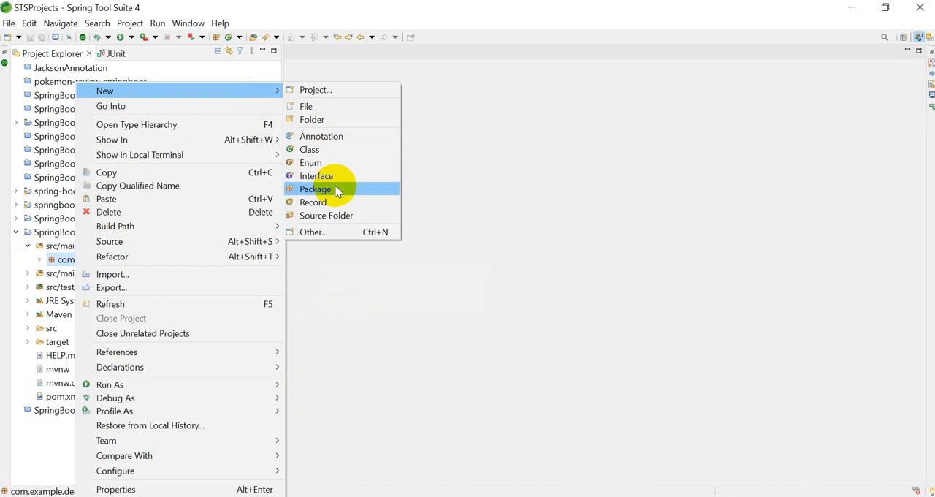
pyautogui.click(316, 189)
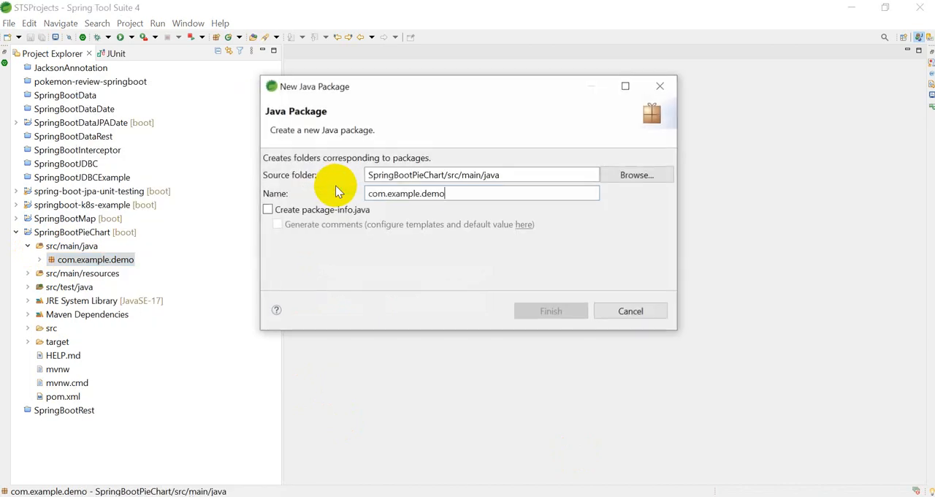
pyautogui.write('.cont')
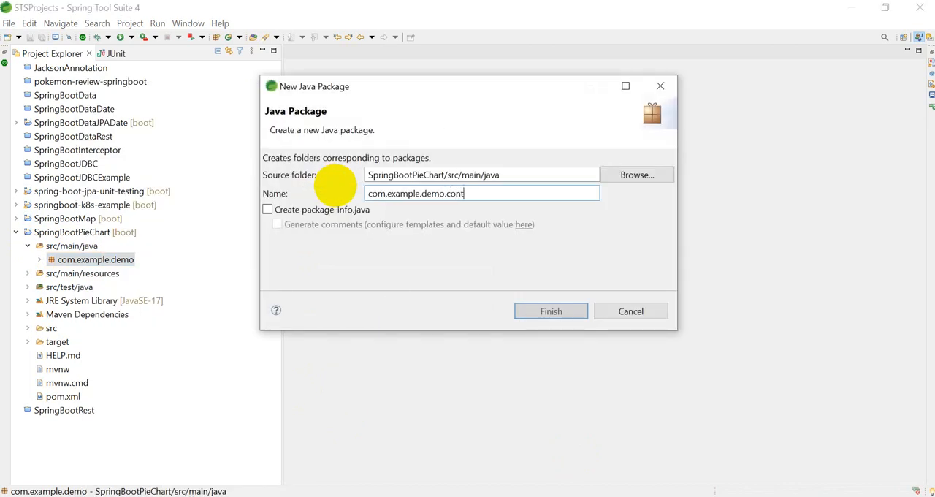
pyautogui.click(551, 310)
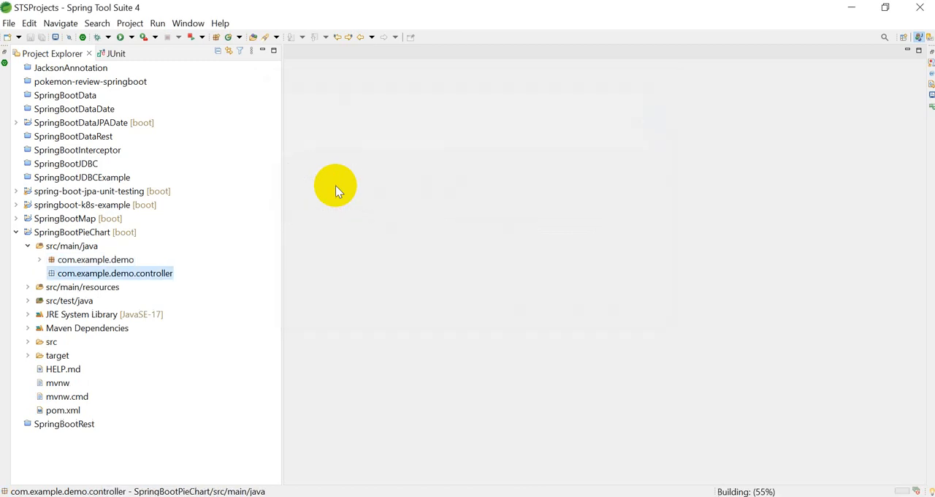
pyautogui.moveTo(175, 222)
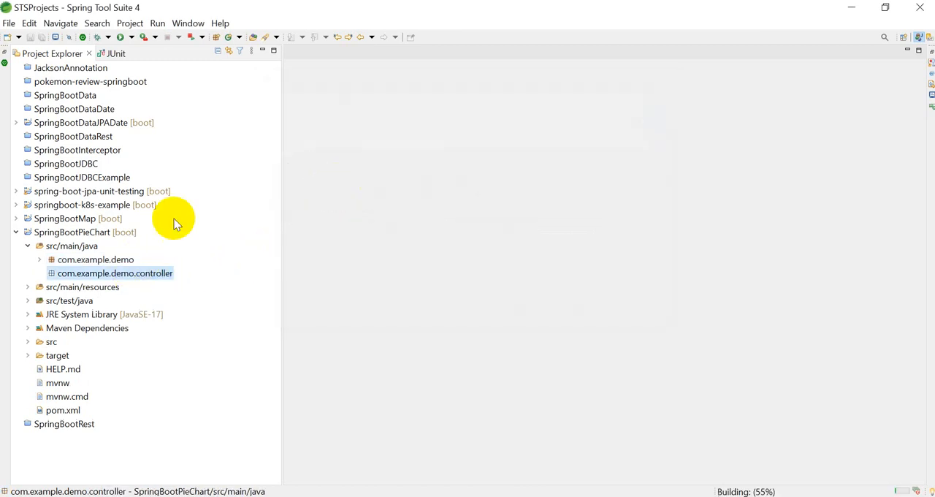
pyautogui.moveTo(252, 144)
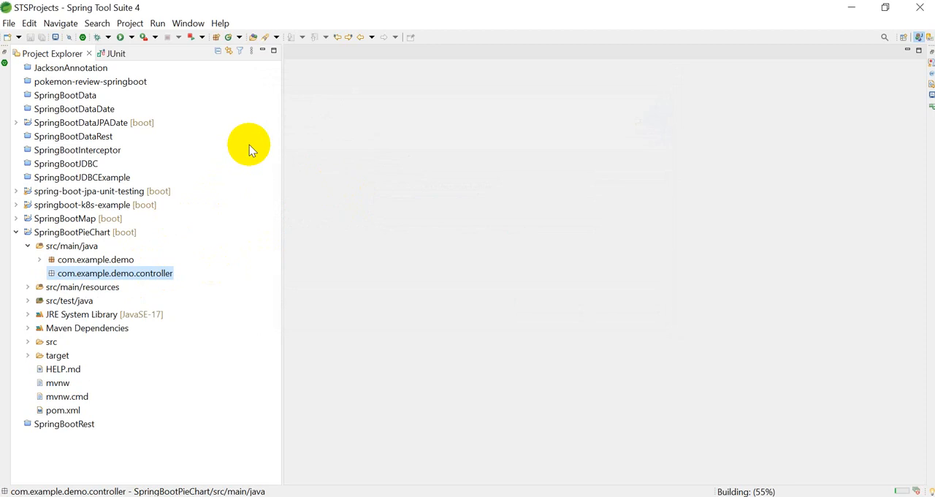
# Create a class named PieChartController in com.example.demo.controller and begin editing it.
pyautogui.rightClick(114, 273)
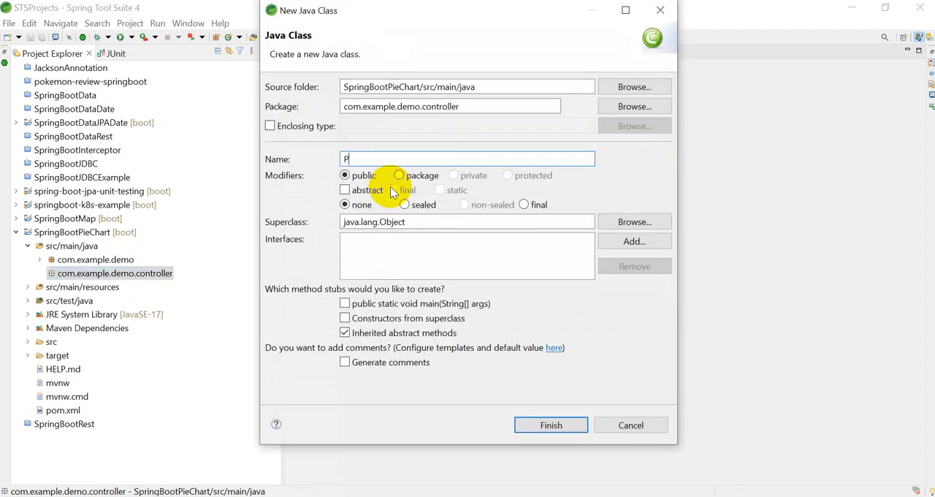
pyautogui.write('ieChartContro')
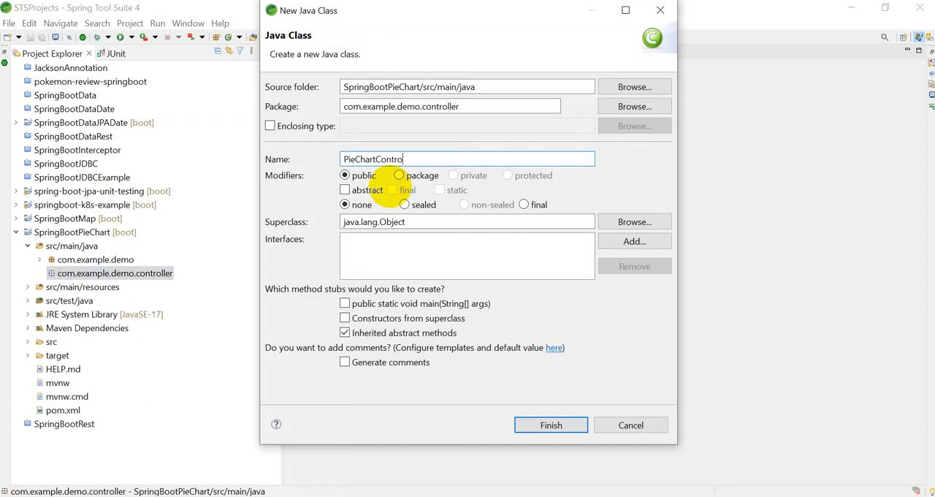
pyautogui.write('ller')
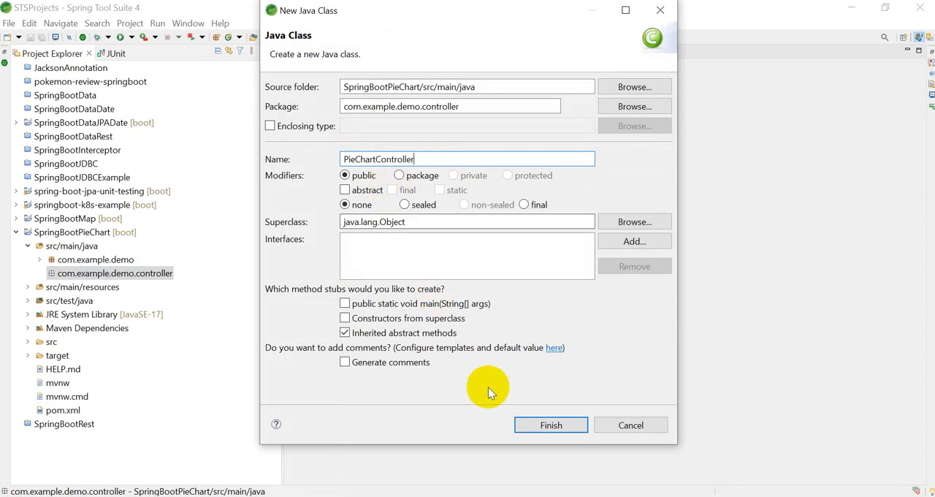
pyautogui.click(551, 423)
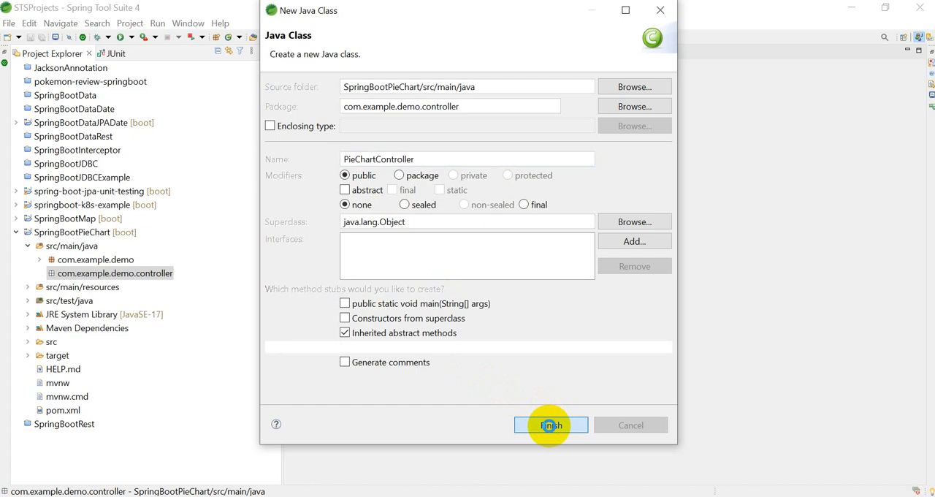
pyautogui.click(551, 424)
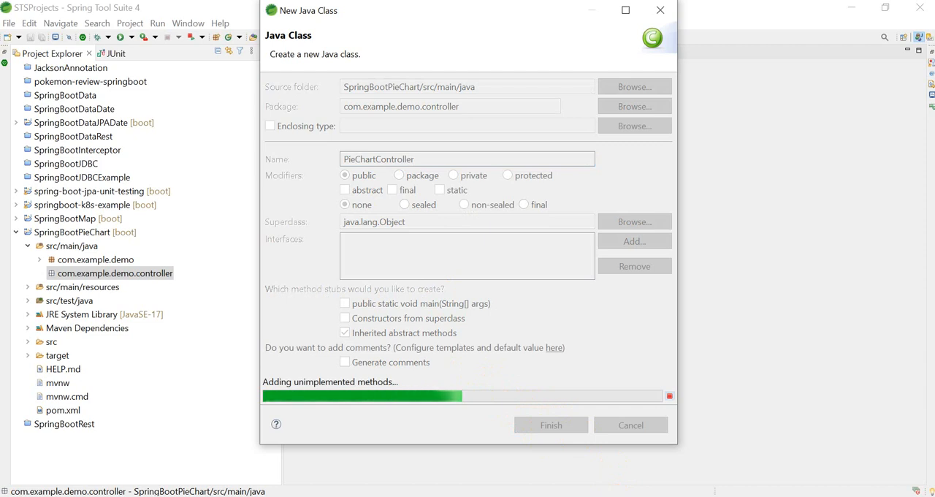
pyautogui.click(551, 424)
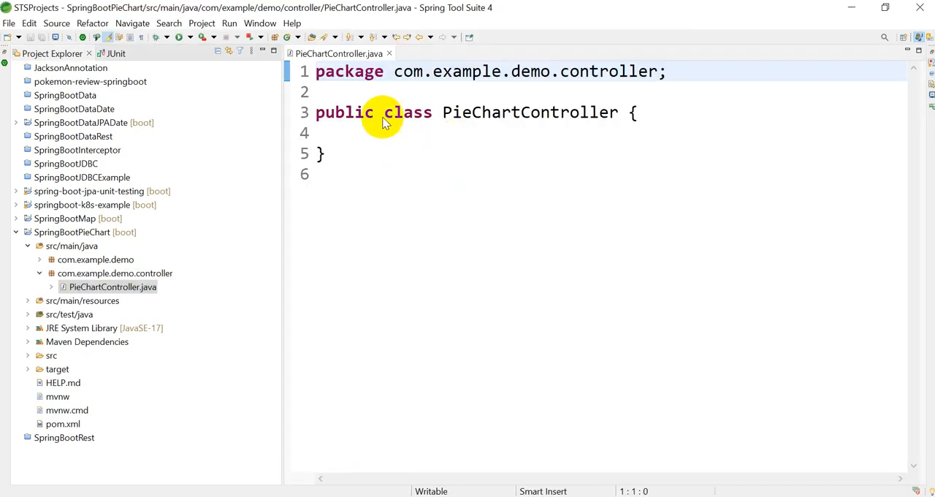
pyautogui.moveTo(395, 95)
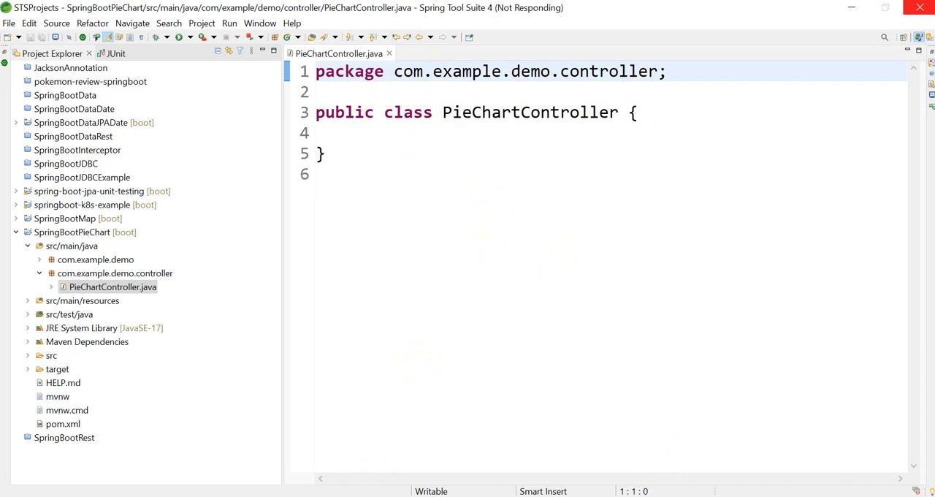
pyautogui.click(417, 92)
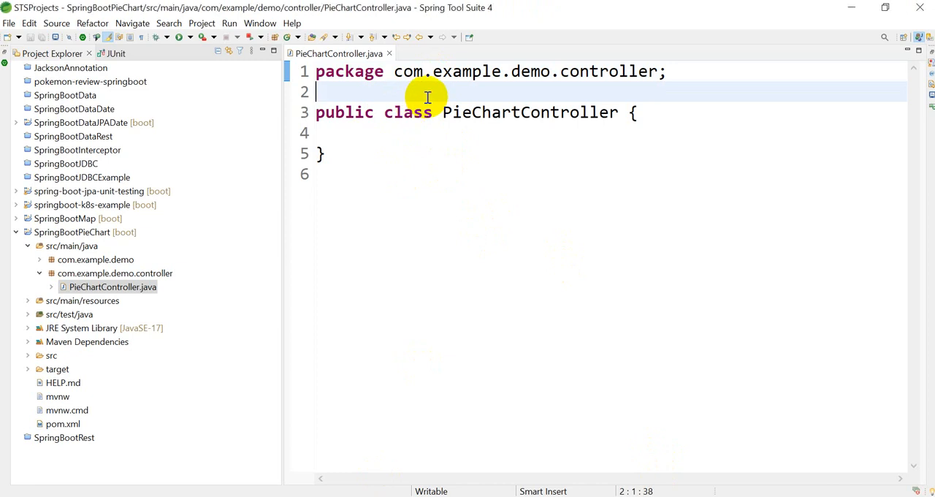
pyautogui.write('@Co')
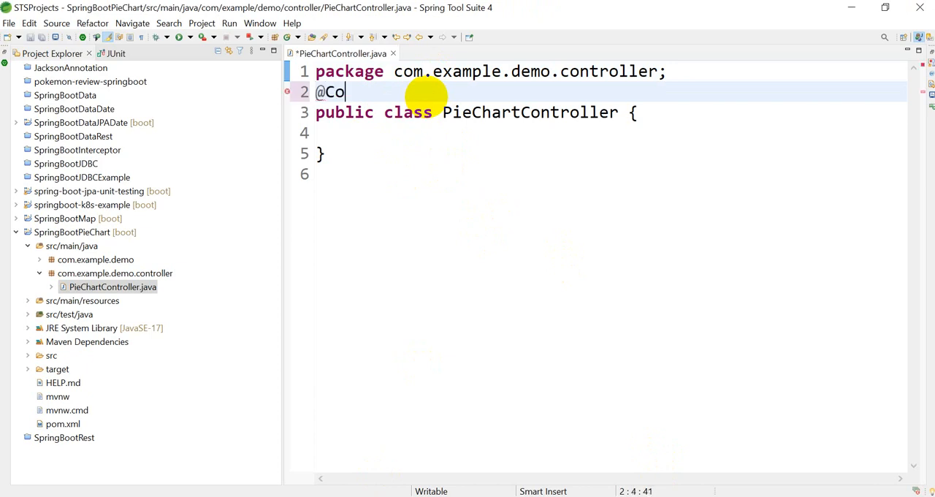
pyautogui.write('ntroller')
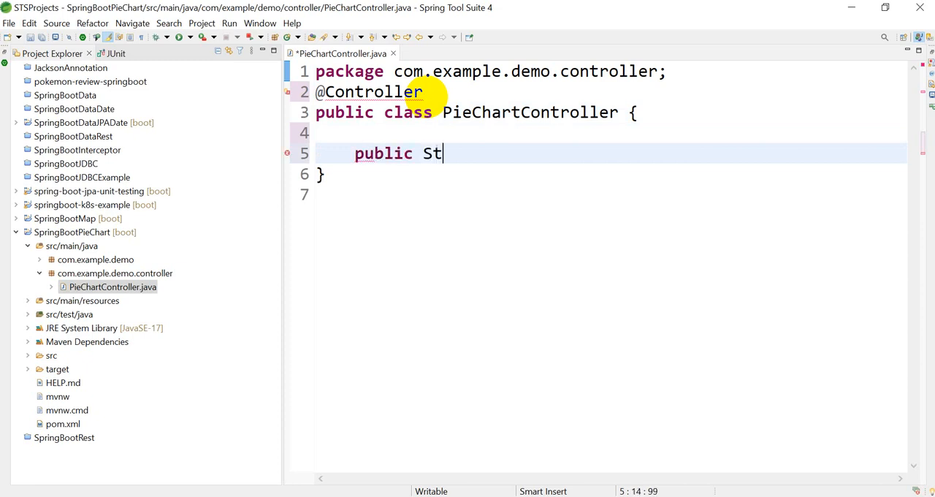
pyautogui.write('ring sh')
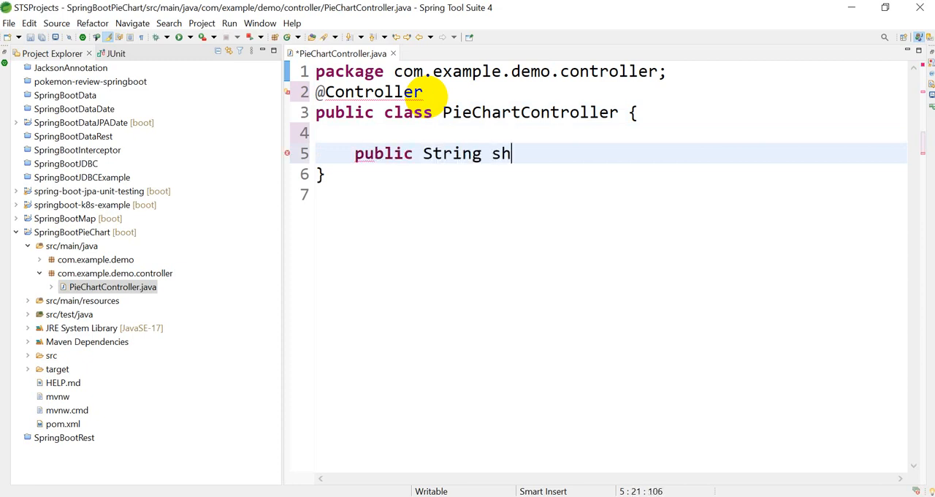
pyautogui.write('owP')
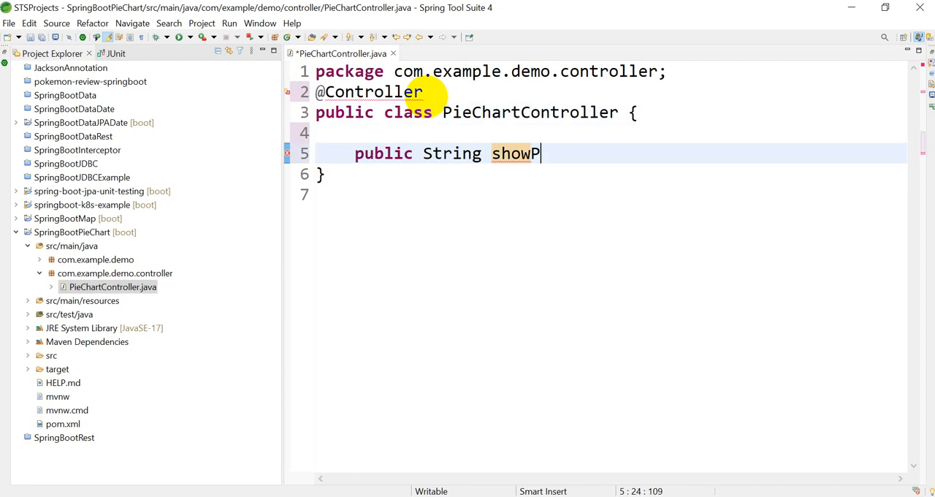
pyautogui.write('ieChart() {')
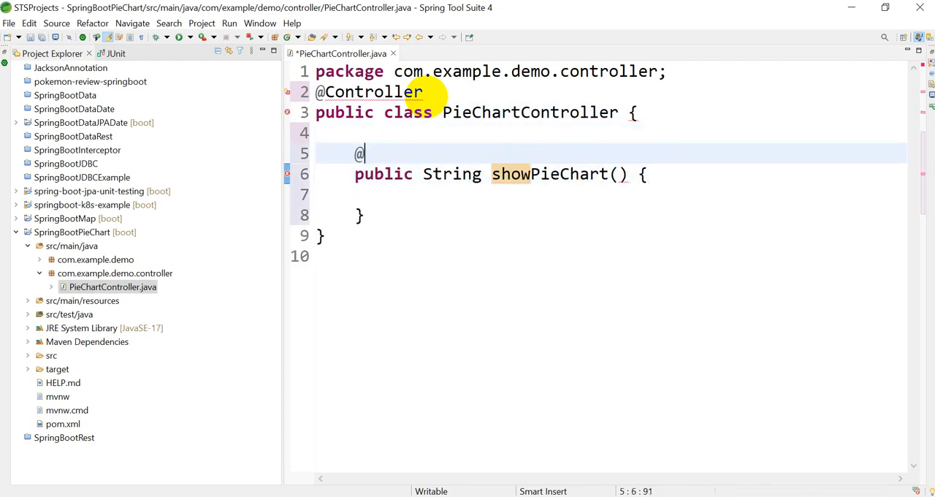
pyautogui.write('get')
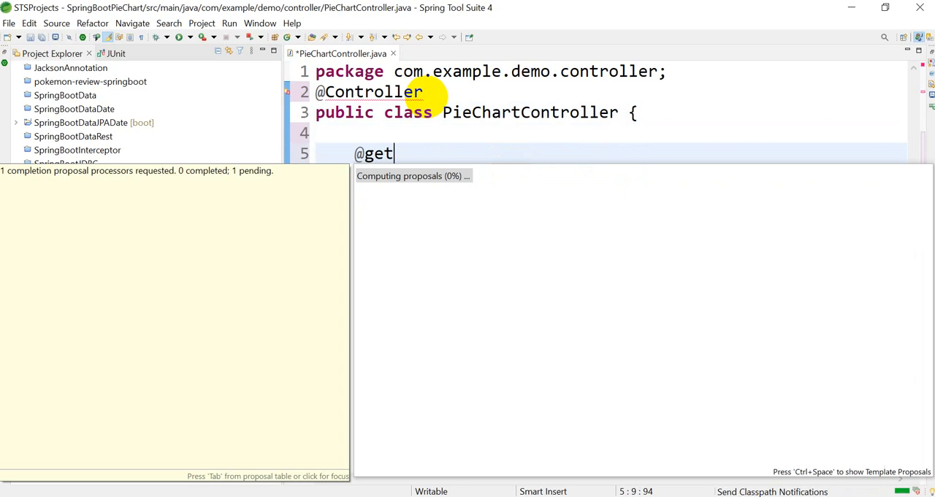
pyautogui.write('GetM')
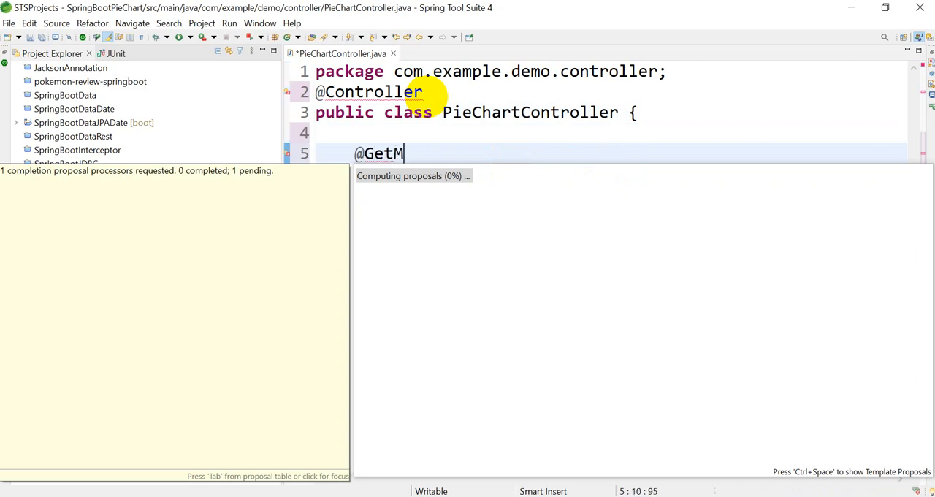
pyautogui.write('apping("')
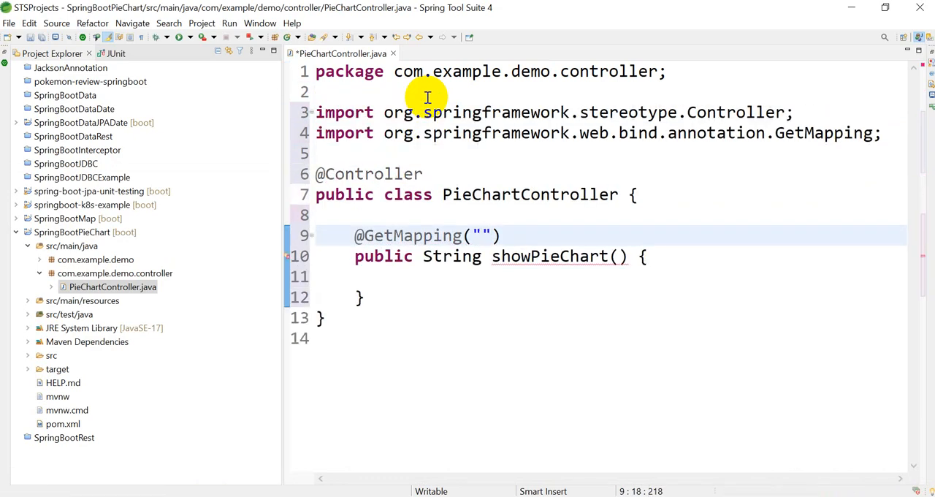
pyautogui.write('/pieChart')
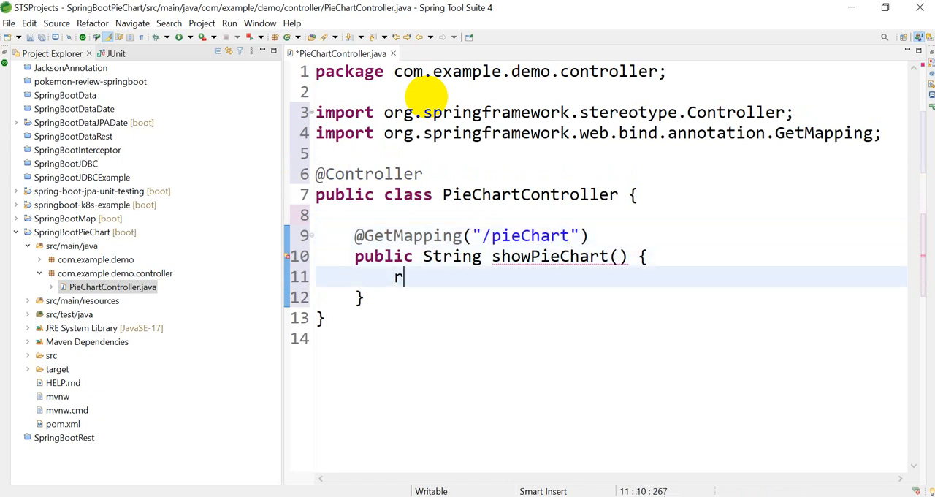
pyautogui.write('eturn "i')
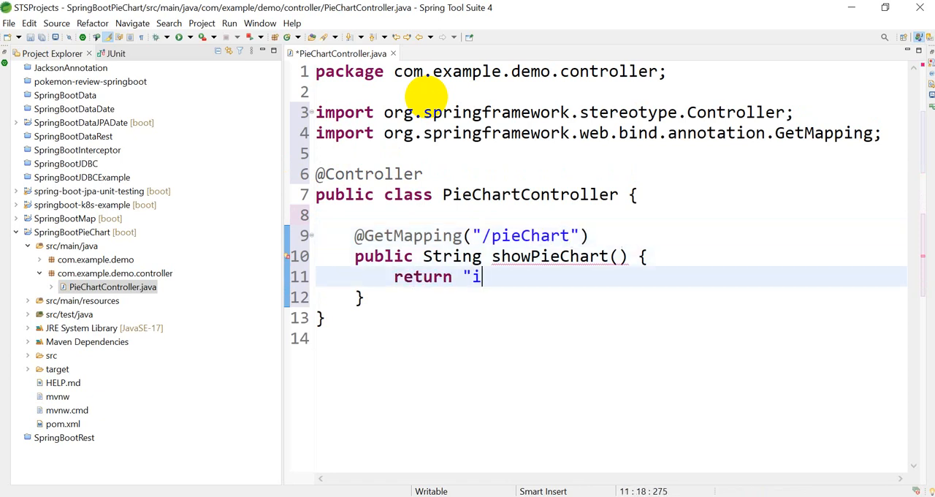
pyautogui.write('pe')
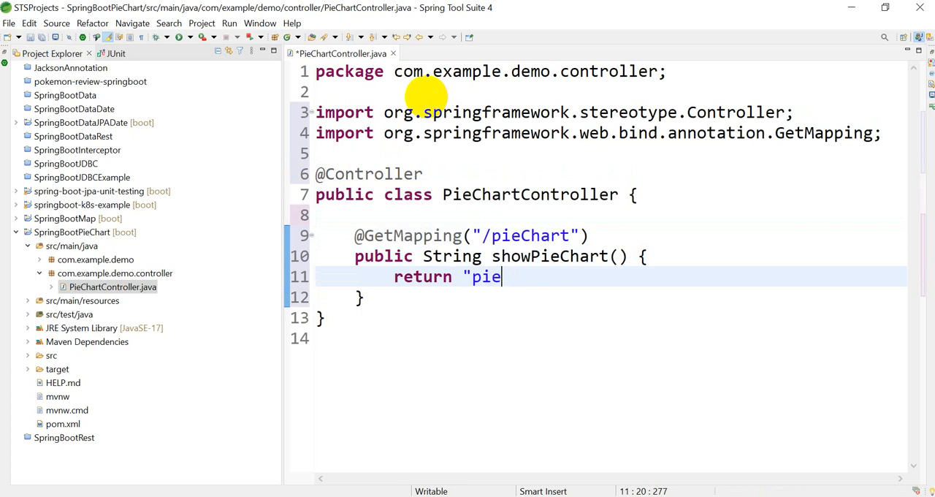
pyautogui.write('Chart";')
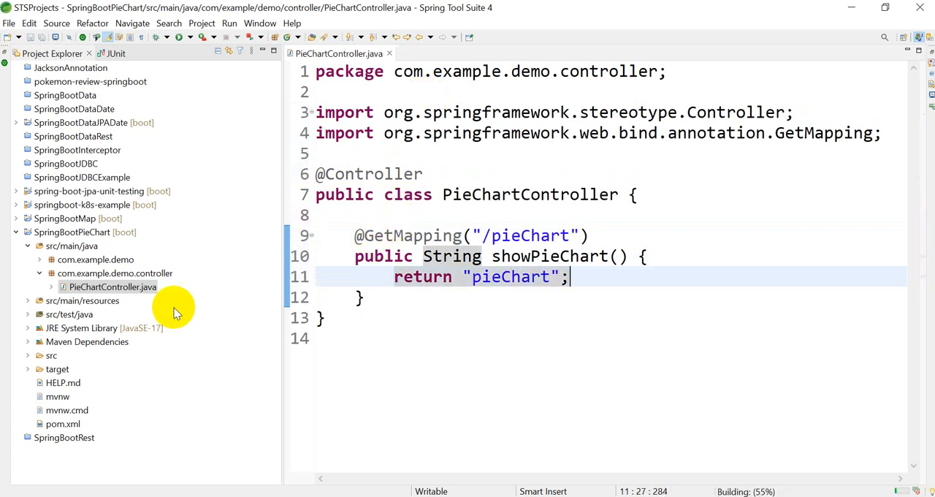
pyautogui.click(29, 301)
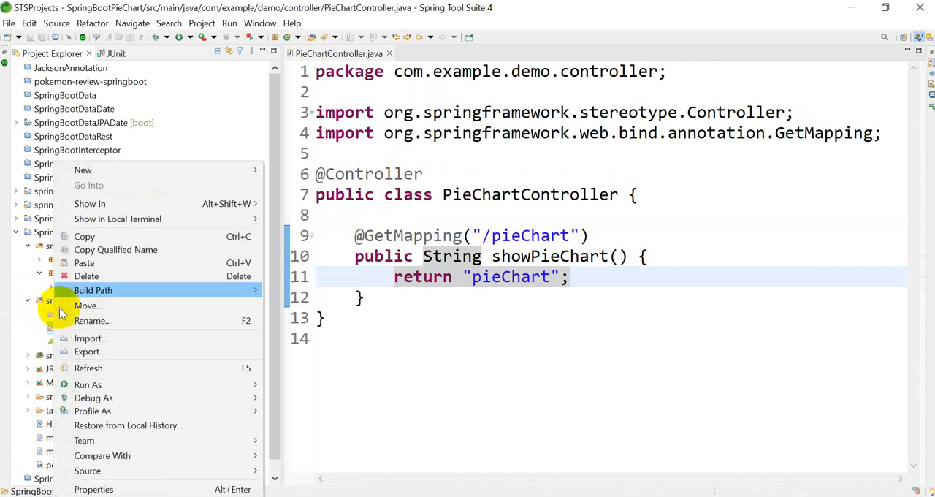
pyautogui.moveTo(82, 170)
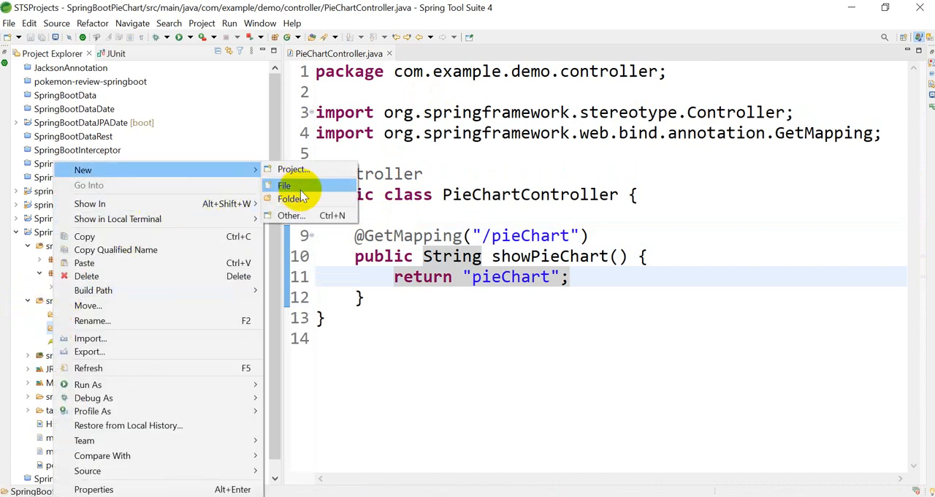
# Create an empty pieChart.html file in src/main/resources/templates.
pyautogui.click(284, 184)
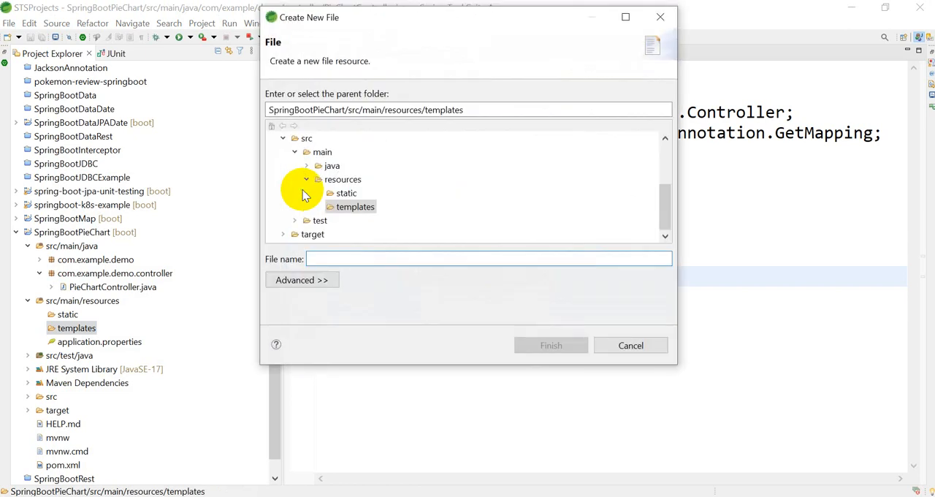
pyautogui.write('pieChar')
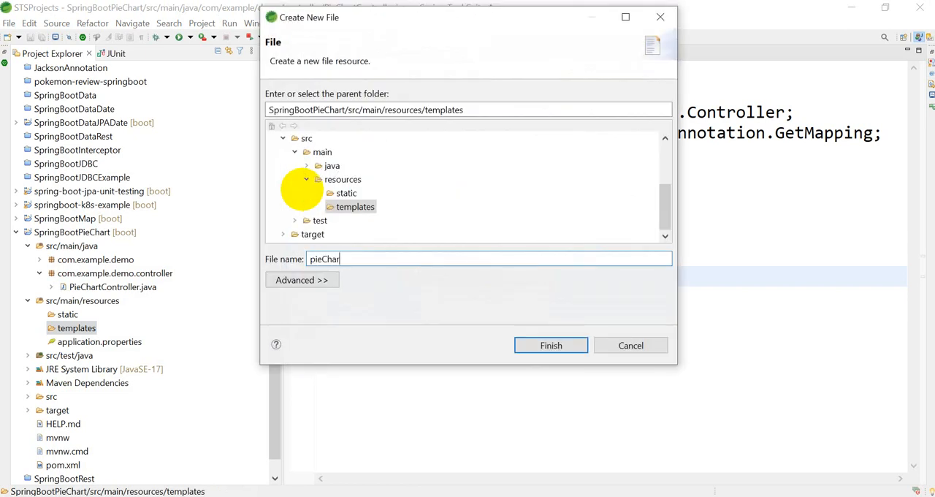
pyautogui.write('.html')
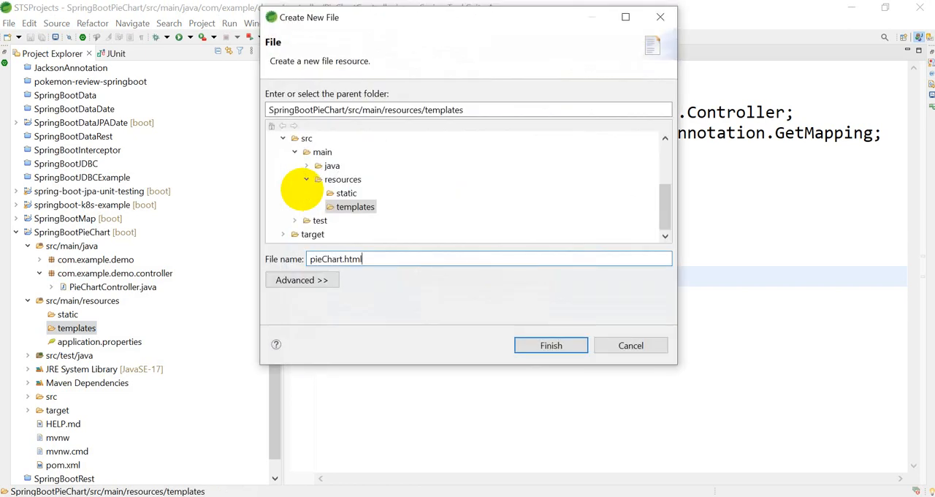
pyautogui.click(550, 345)
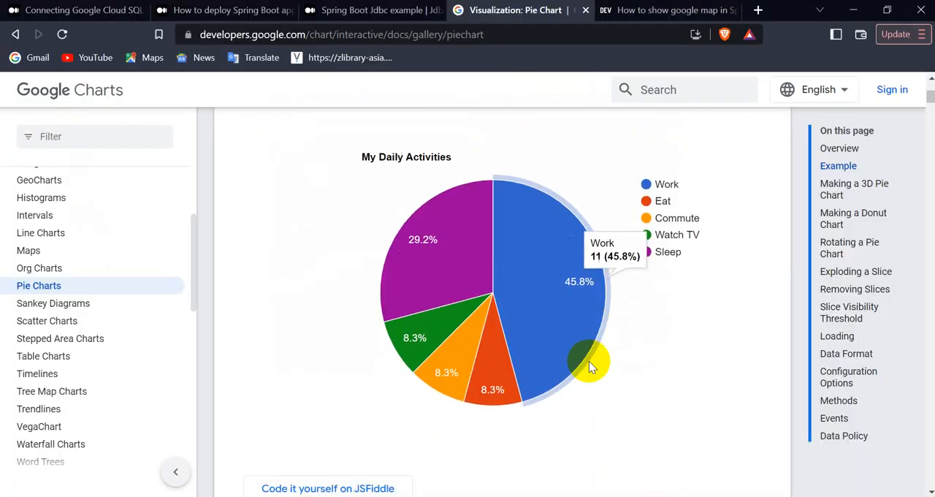
# Copy the My Daily Activities pie chart sample code from the Google Charts guide.
pyautogui.scroll(-3)
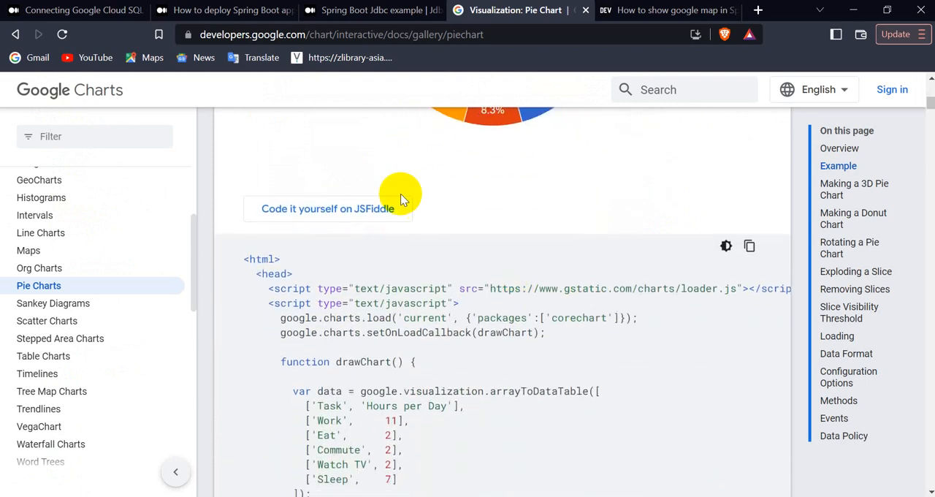
pyautogui.moveTo(500, 295)
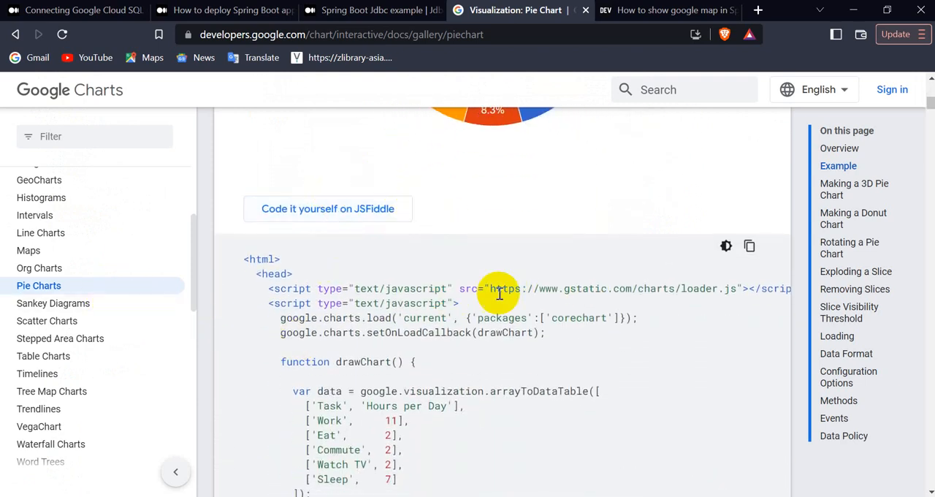
pyautogui.moveTo(750, 245)
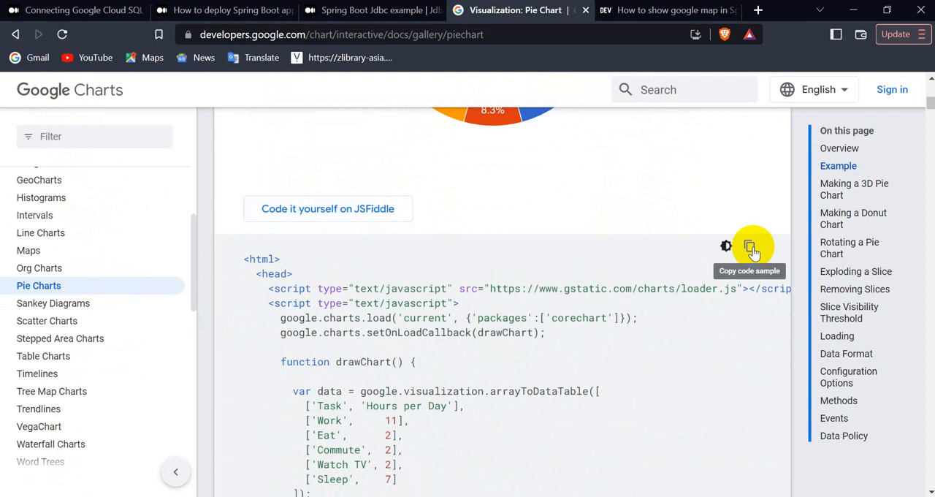
pyautogui.click(749, 246)
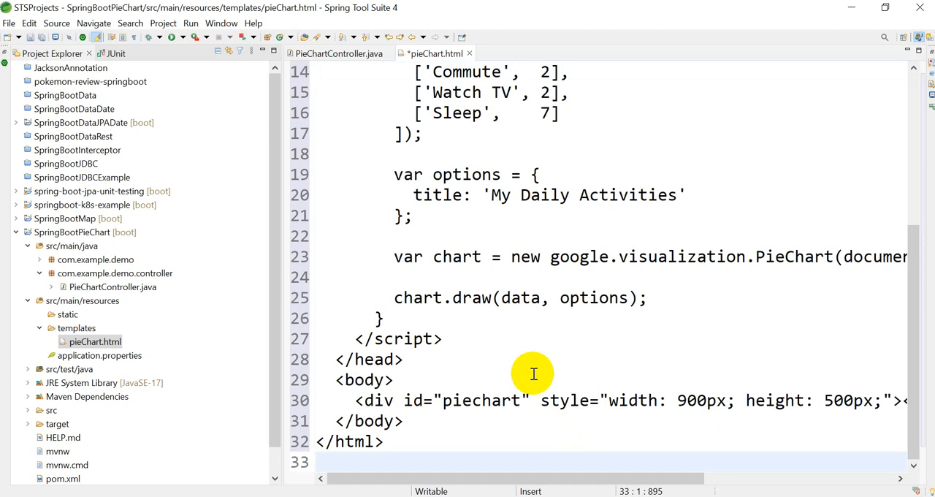
# Save pieChart.html and run SpringBootPieChart as a Spring Boot App.
pyautogui.press('ctrl+s')
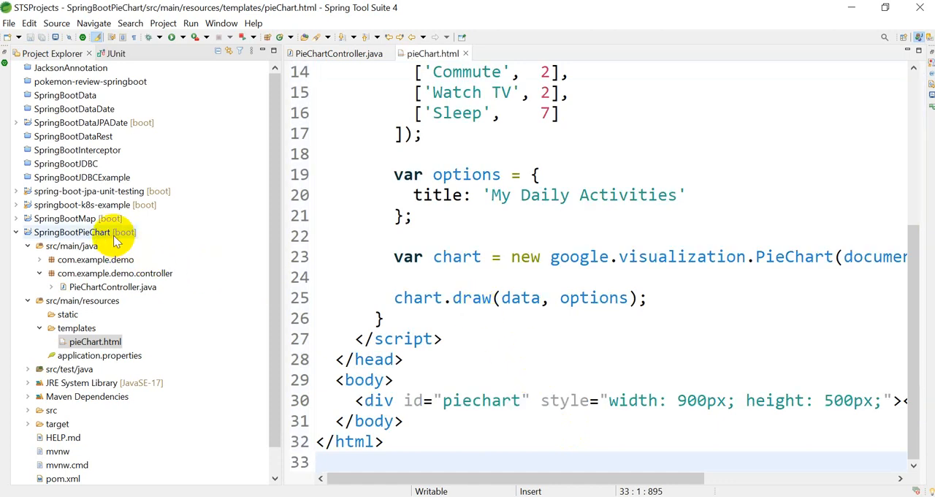
pyautogui.rightClick(79, 231)
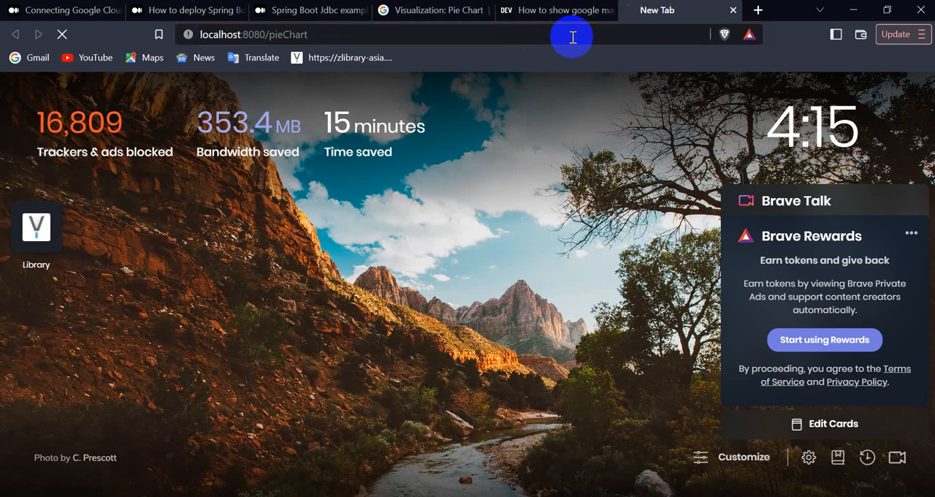
pyautogui.moveTo(529, 41)
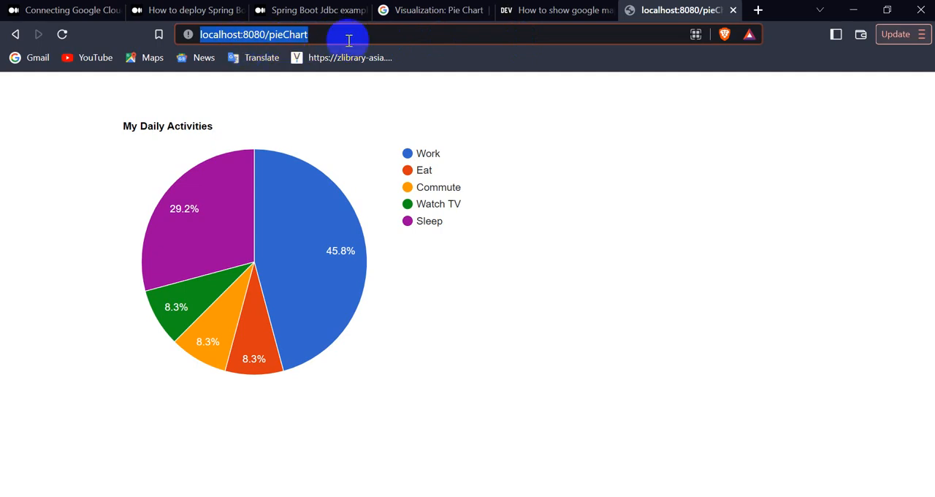
pyautogui.moveTo(304, 42)
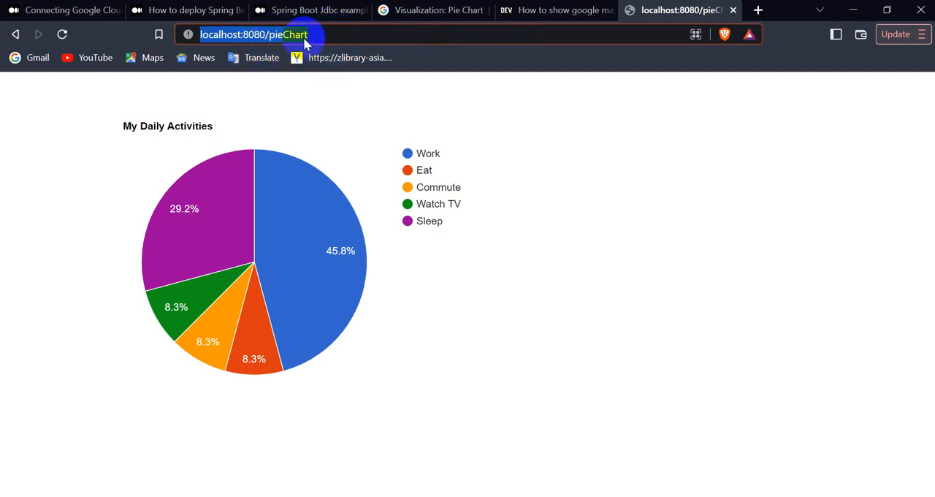
pyautogui.moveTo(356, 41)
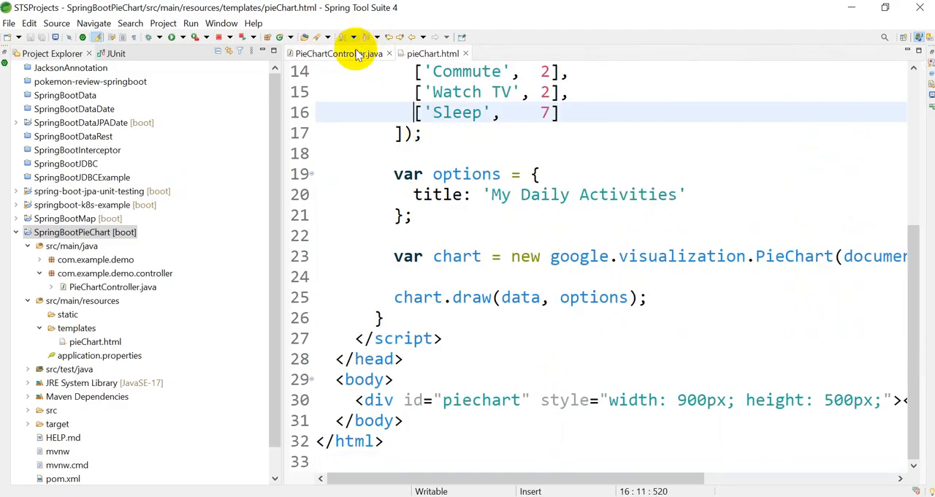
pyautogui.click(339, 52)
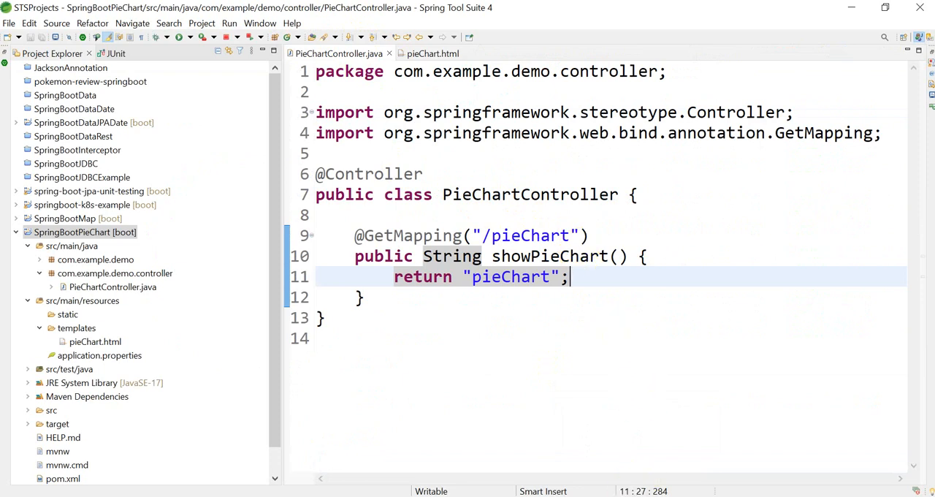
pyautogui.moveTo(508, 276)
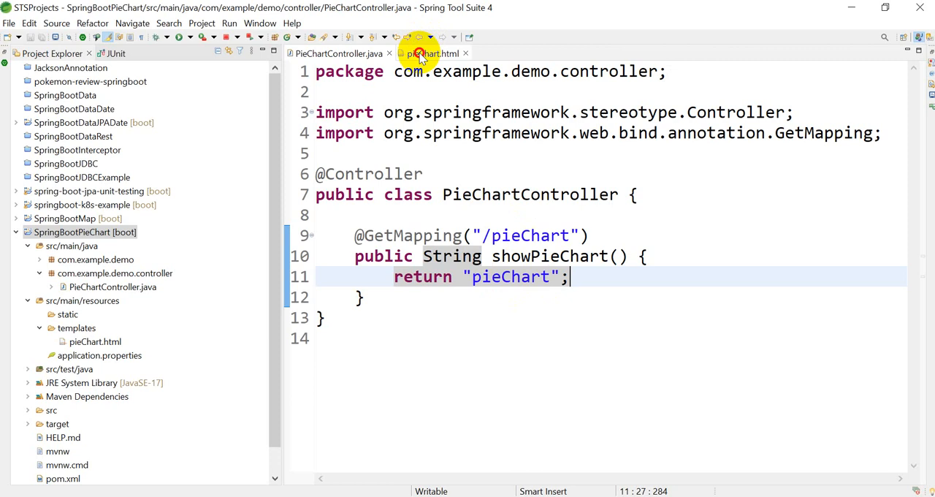
pyautogui.click(429, 53)
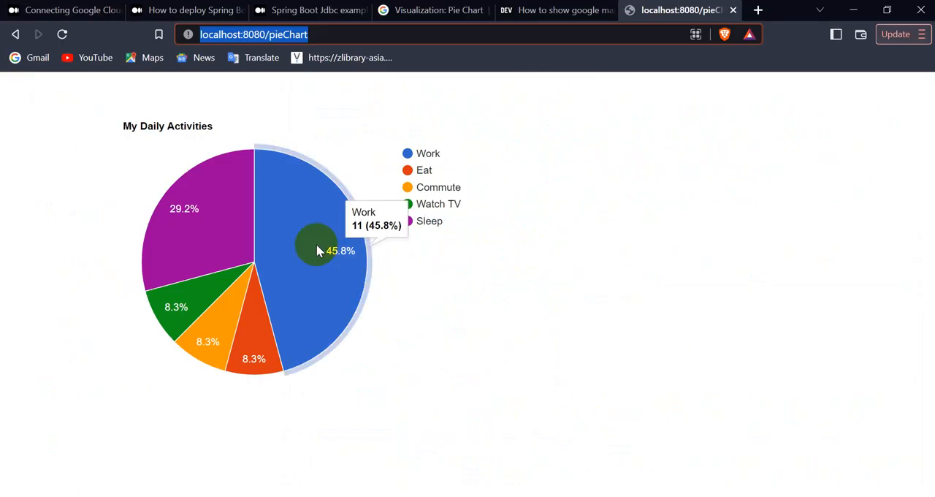
pyautogui.moveTo(225, 233)
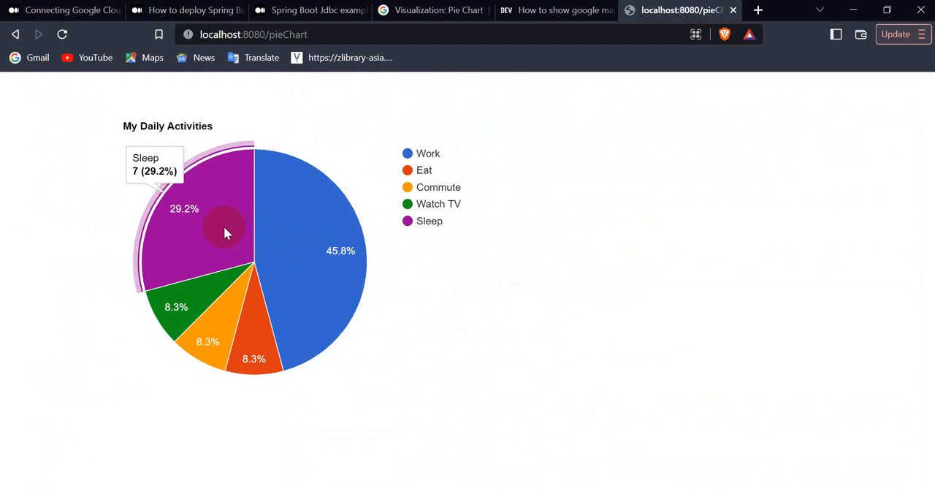
pyautogui.moveTo(286, 338)
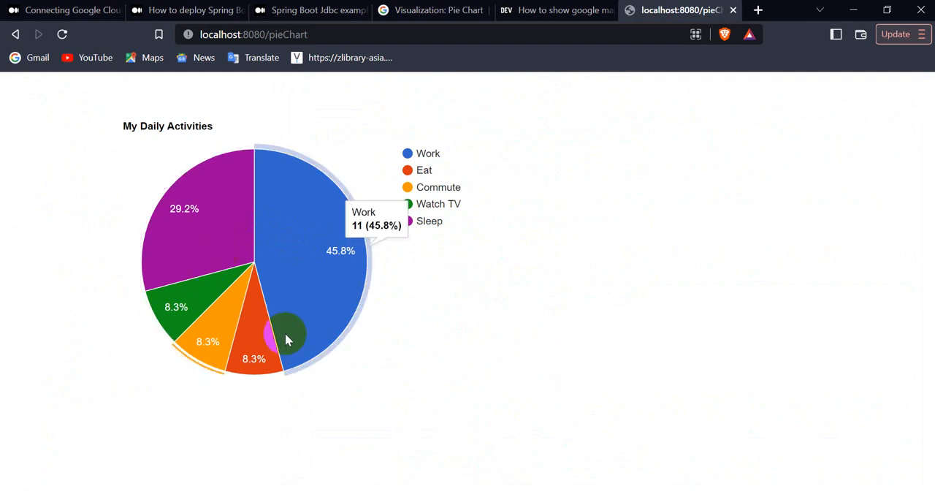
pyautogui.moveTo(549, 89)
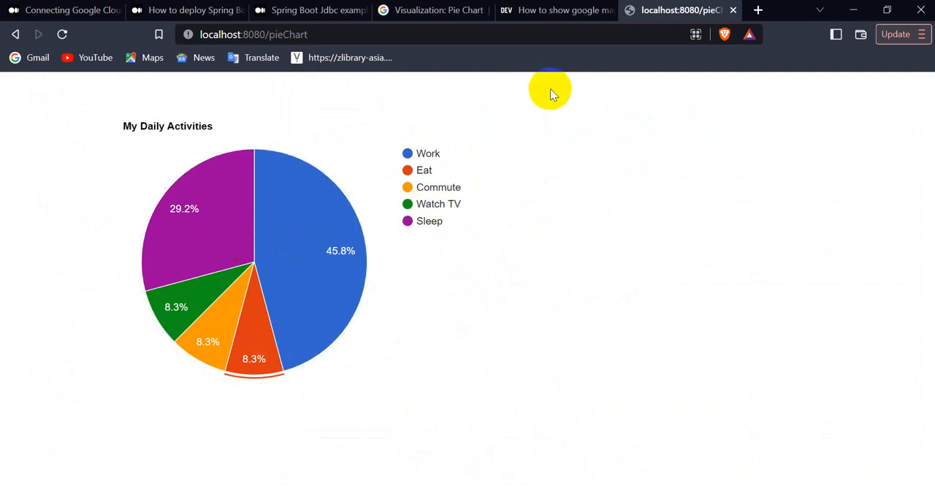
# Return to the 'Visualization: Pie Chart' Google Charts documentation in Brave.
pyautogui.click(431, 11)
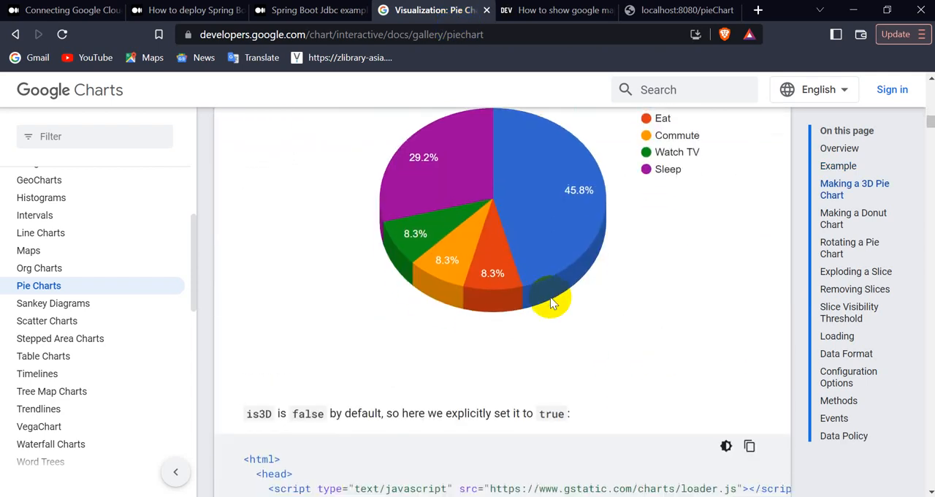
# Copy the 'Making a 3D Pie Chart' code sample with is3D and piechart_3d.
pyautogui.scroll(-3)
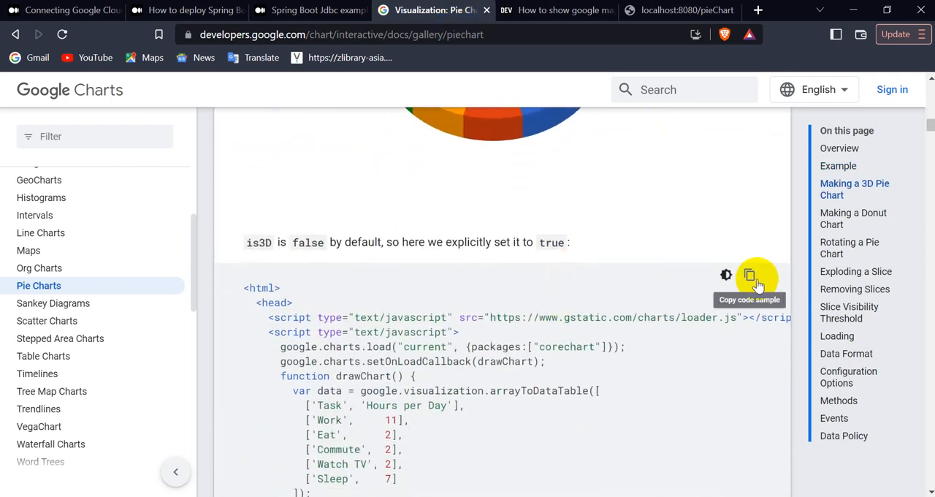
pyautogui.click(748, 275)
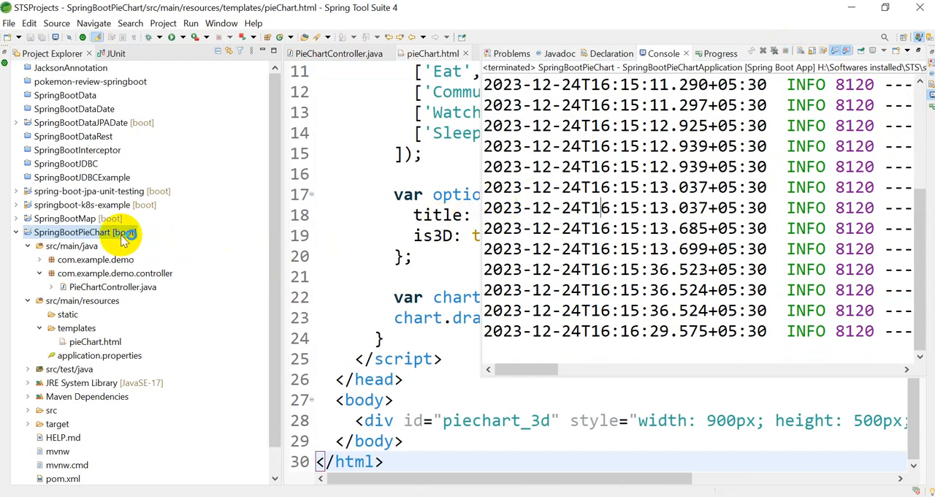
# Relaunch SpringBootPieChart via Run As > Spring Boot App to serve the 3D chart.
pyautogui.rightClick(85, 231)
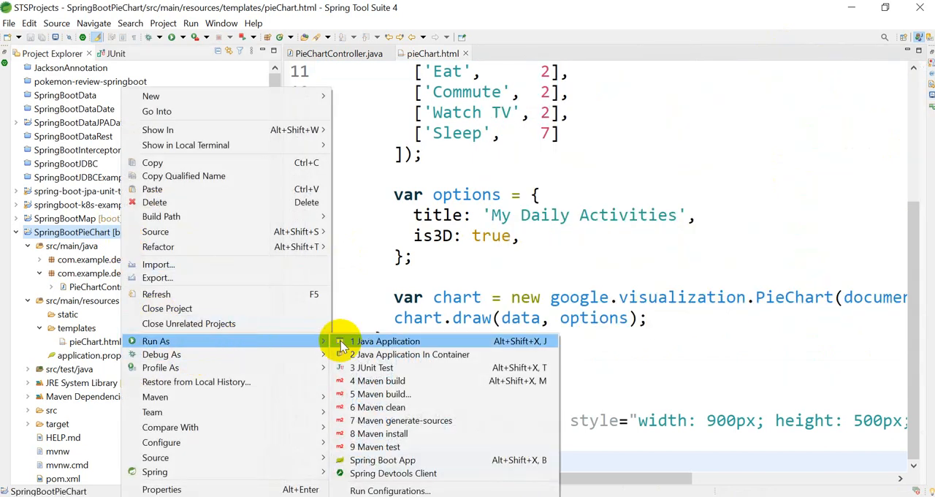
pyautogui.click(385, 341)
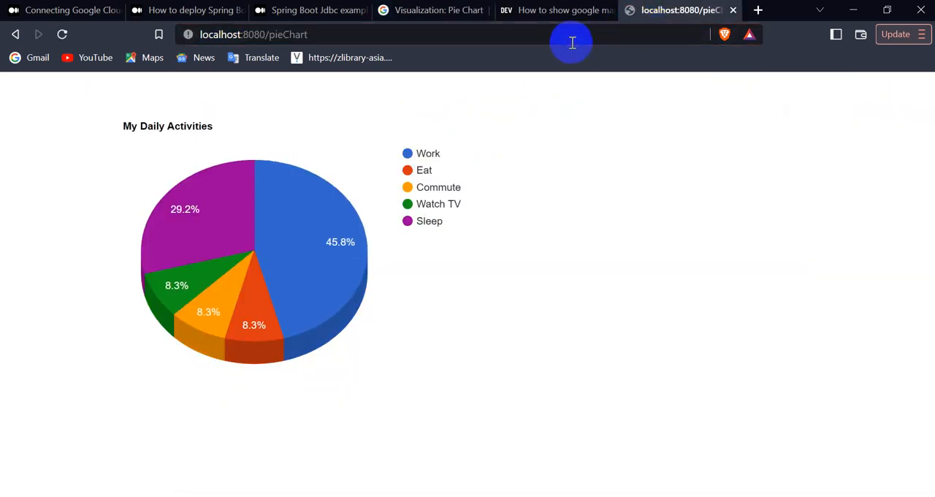
pyautogui.moveTo(222, 264)
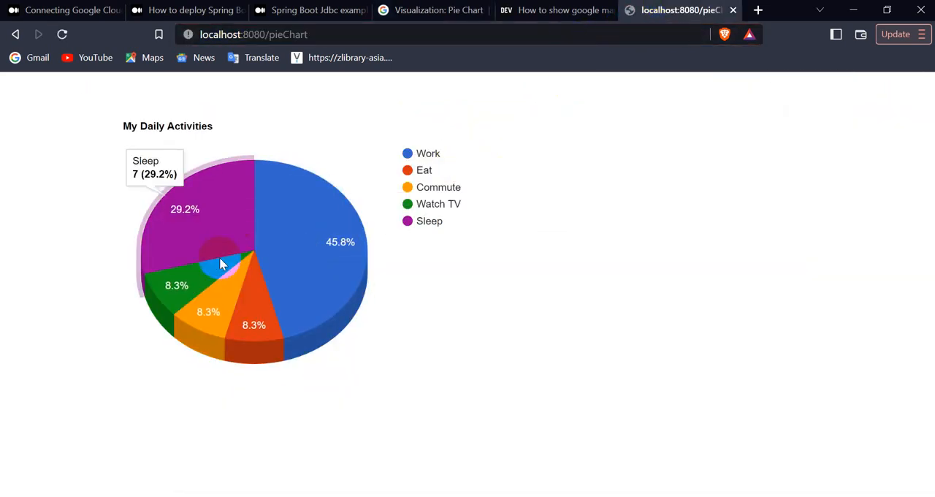
pyautogui.moveTo(266, 317)
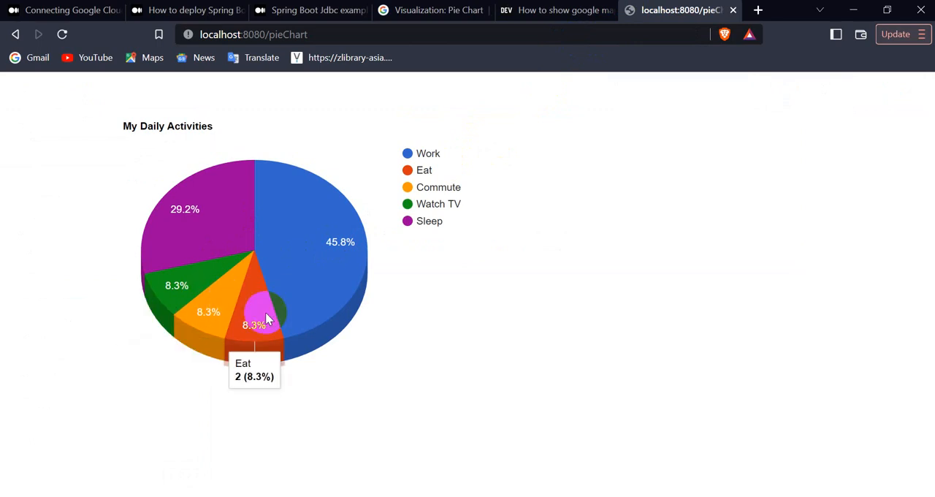
pyautogui.moveTo(611, 395)
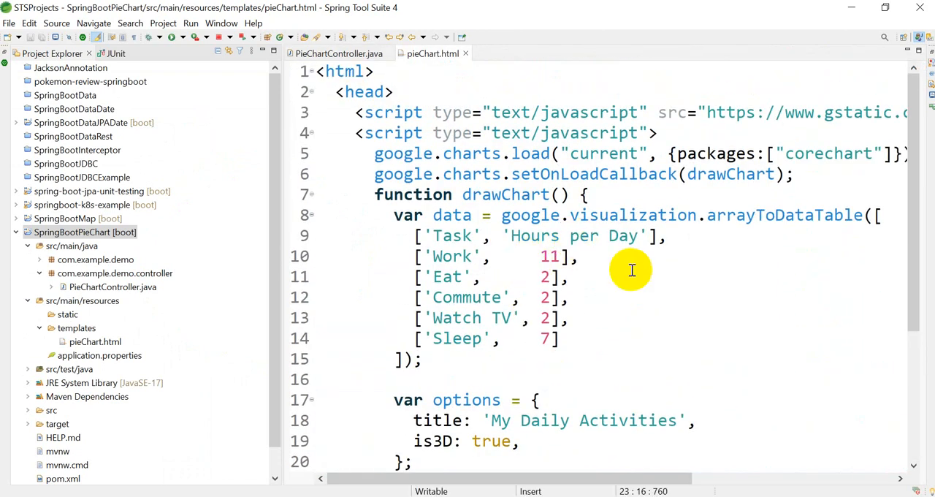
pyautogui.moveTo(517, 282)
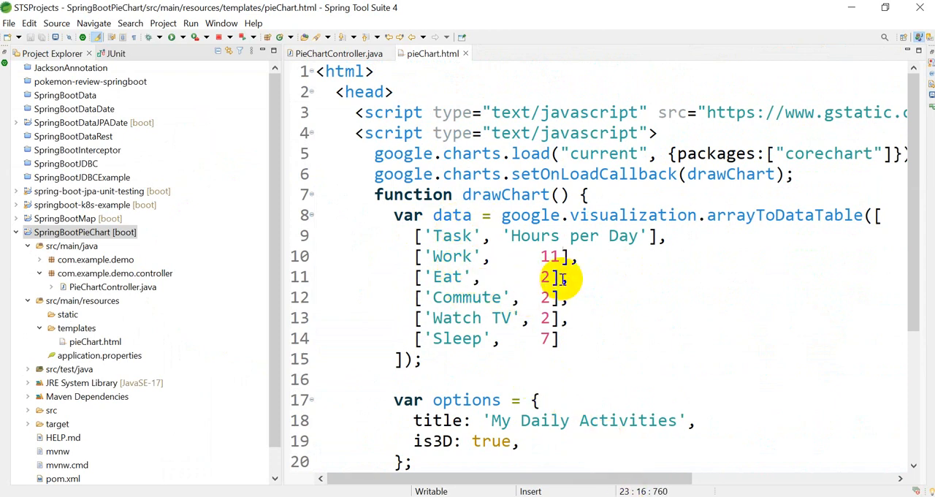
pyautogui.moveTo(599, 298)
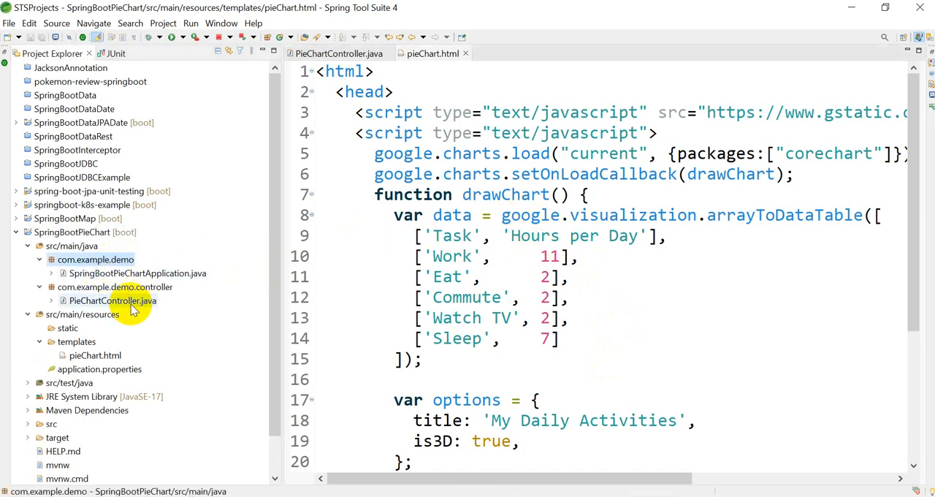
pyautogui.doubleClick(113, 301)
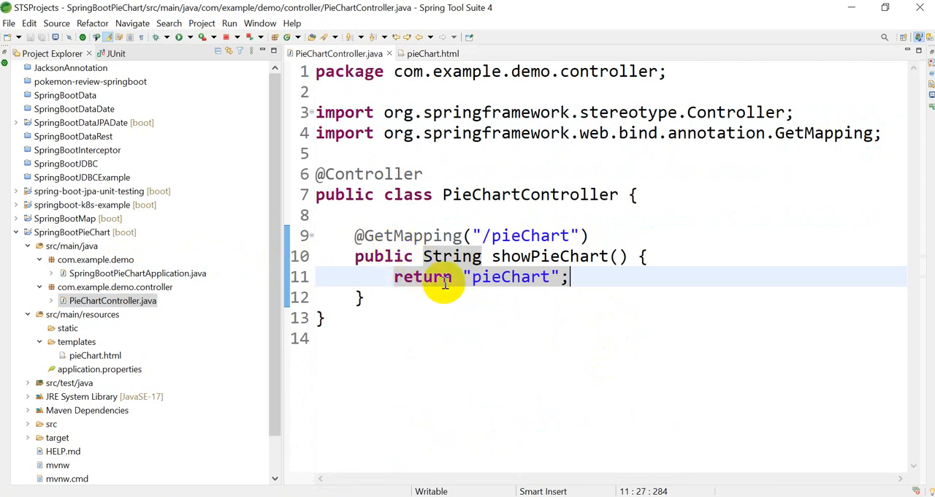
pyautogui.click(432, 53)
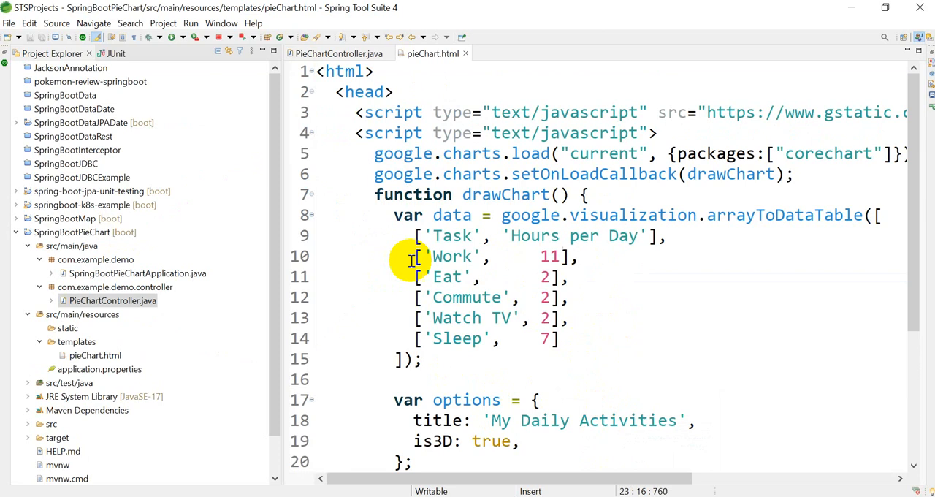
pyautogui.moveTo(524, 342)
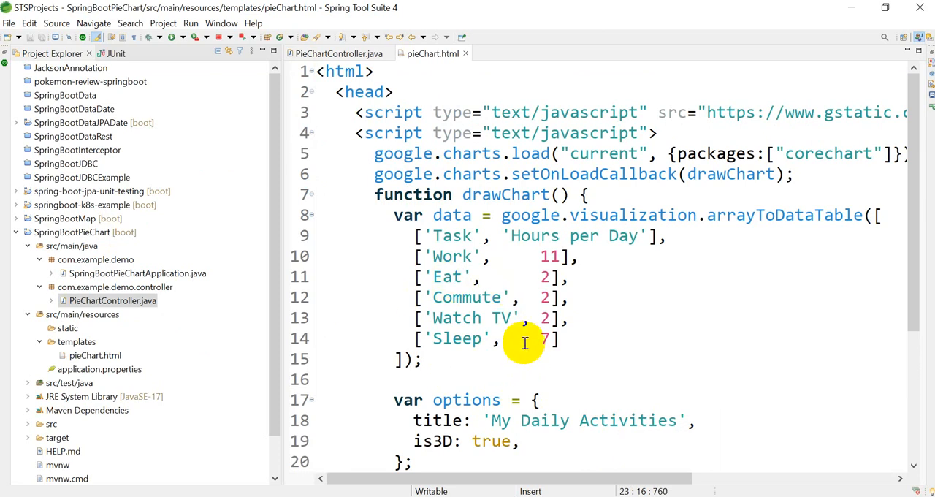
pyautogui.moveTo(553, 372)
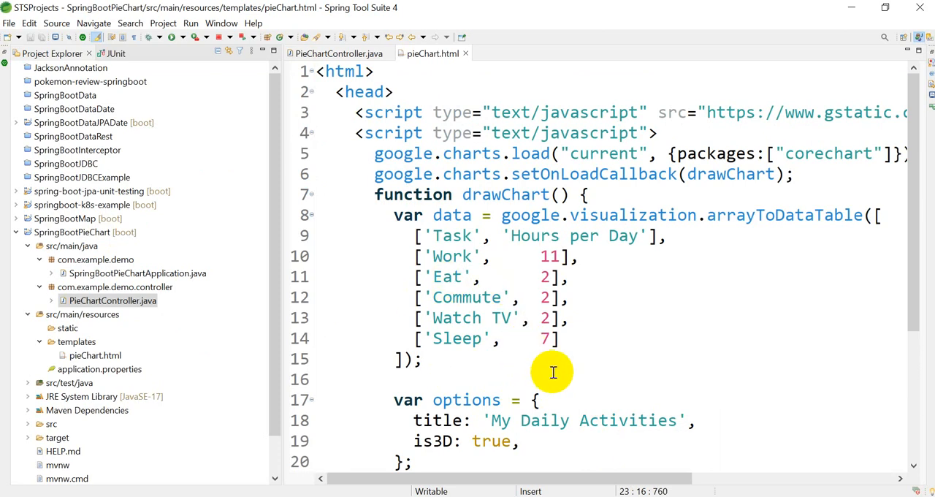